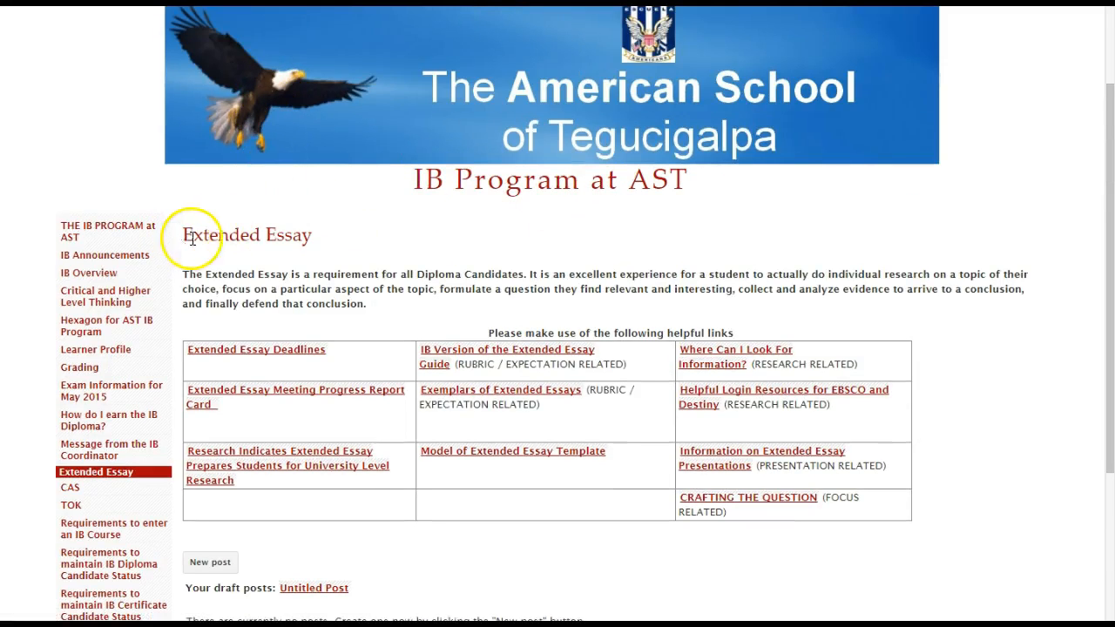
mouse_move(270, 325)
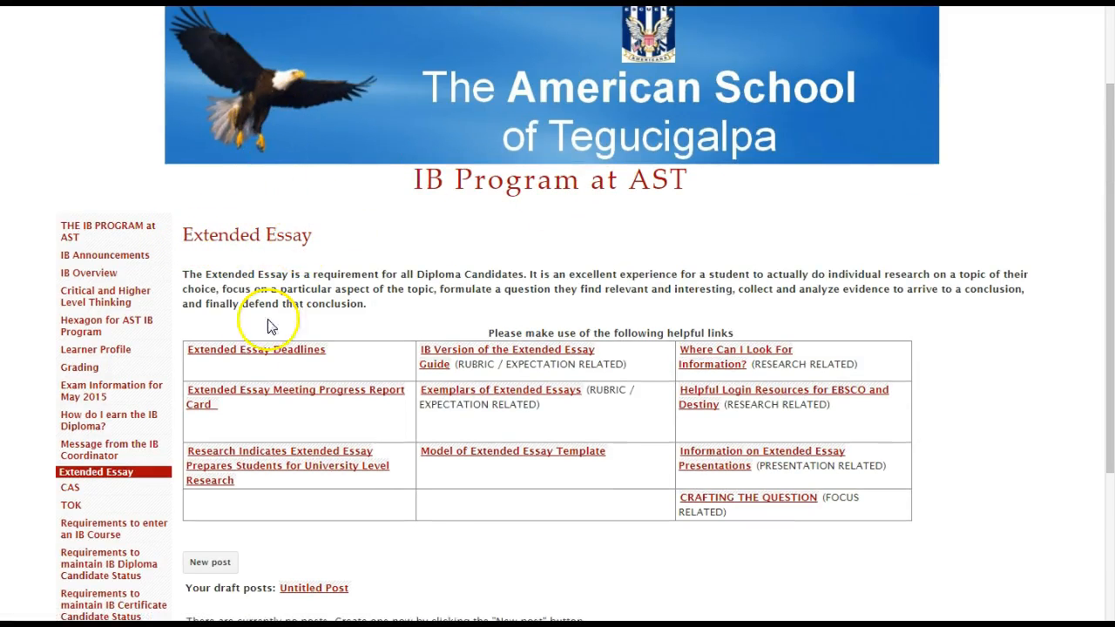
mouse_move(463, 537)
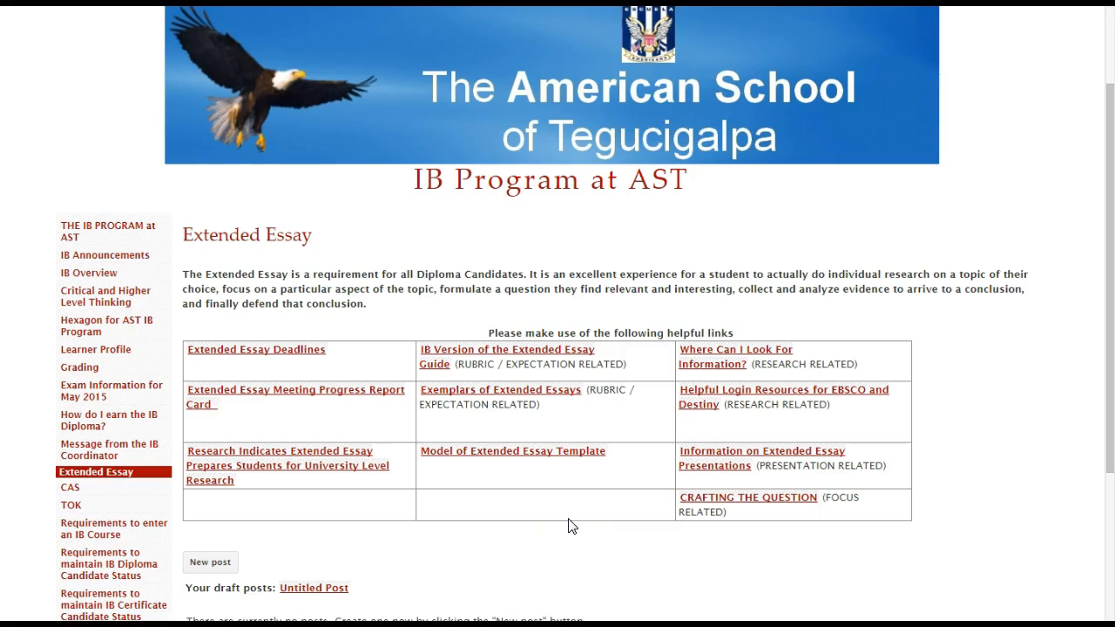
mouse_move(564, 523)
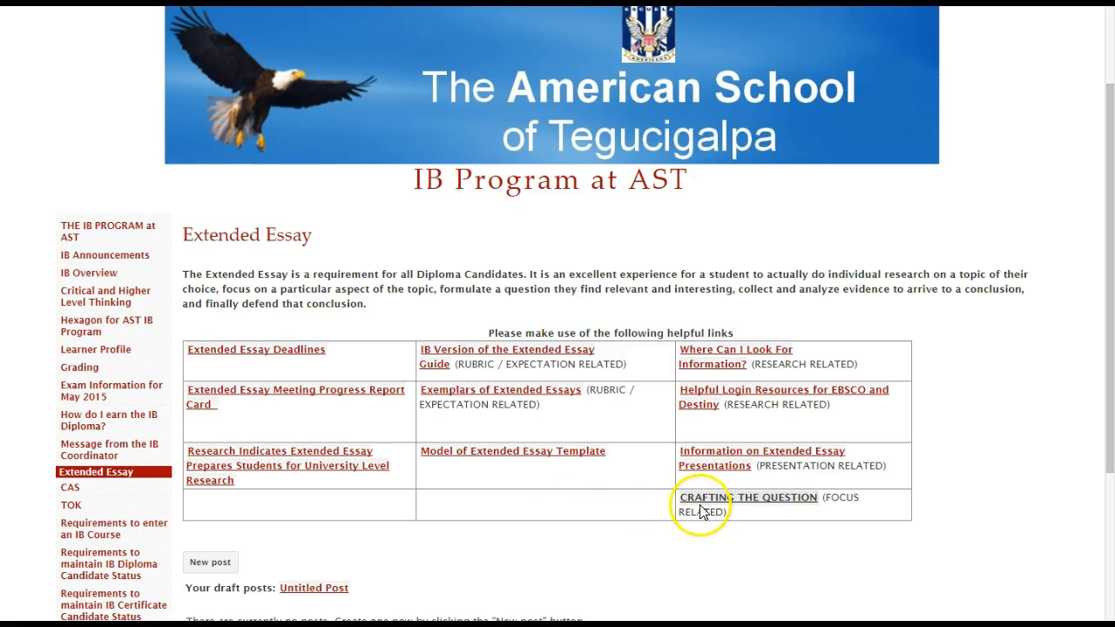
mouse_move(701, 505)
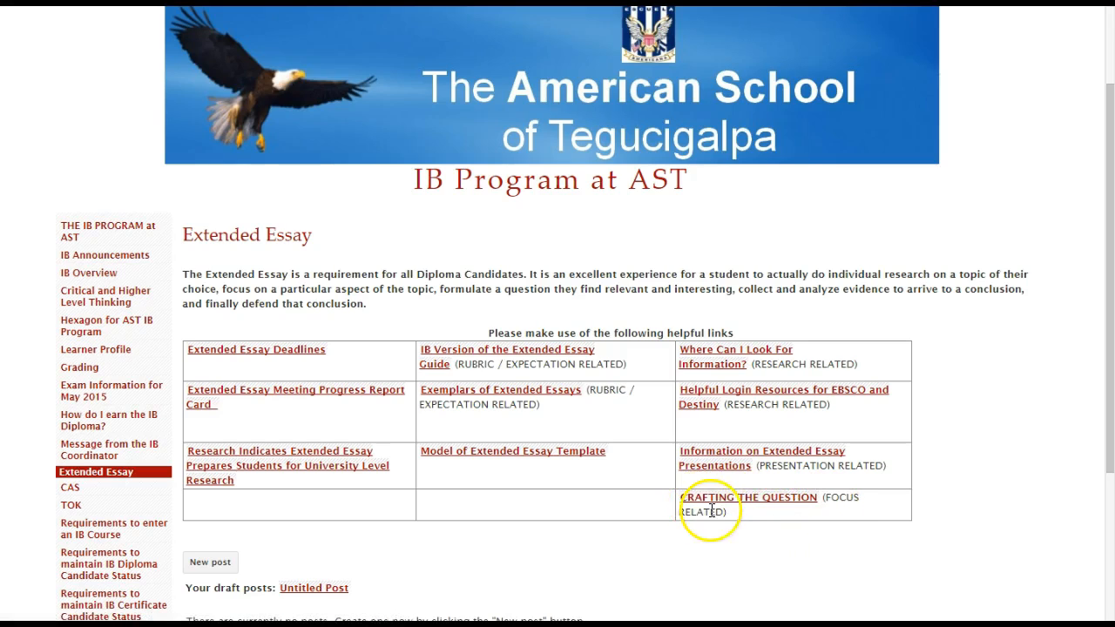
Go to the Crafting the Question page and review Kuhlthau's research-process chart of tasks, feelings, thoughts and actions
click(742, 499)
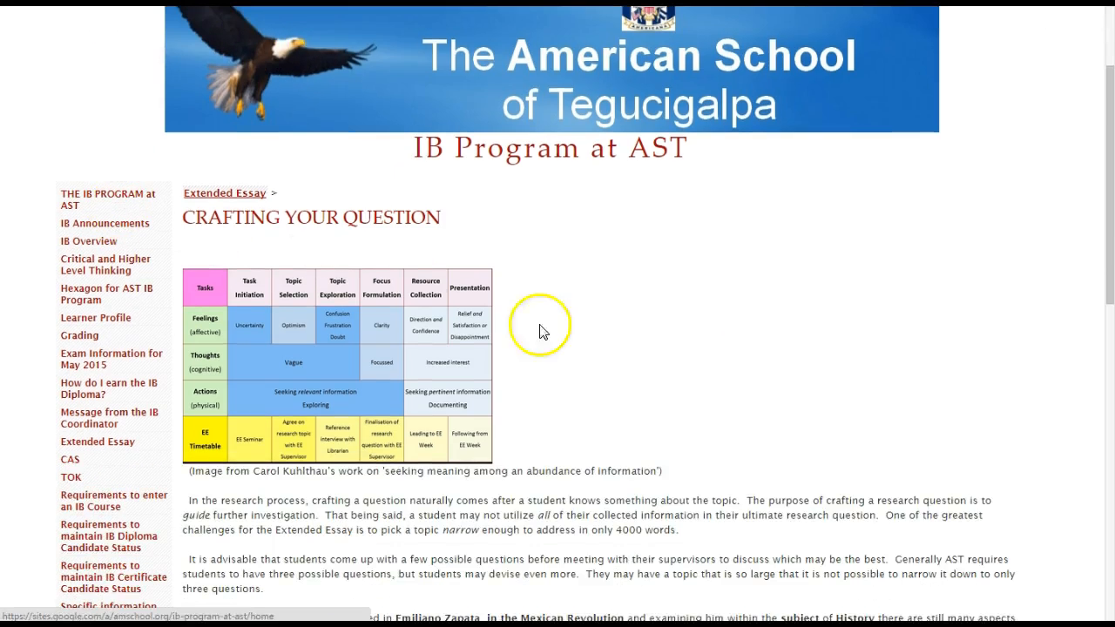
scroll(down, 3)
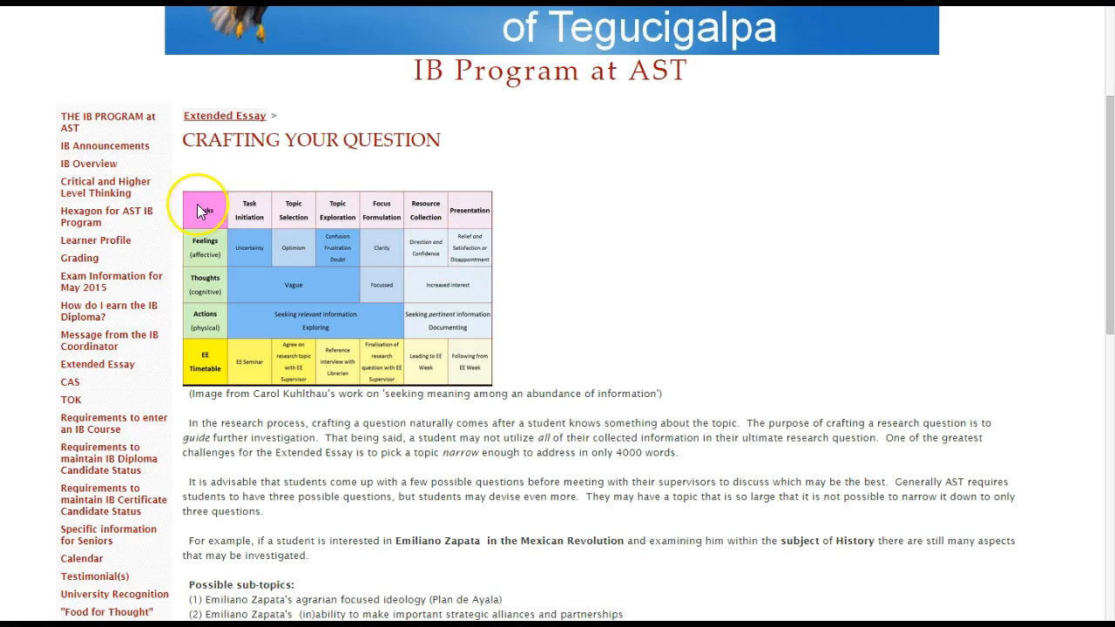
mouse_move(289, 225)
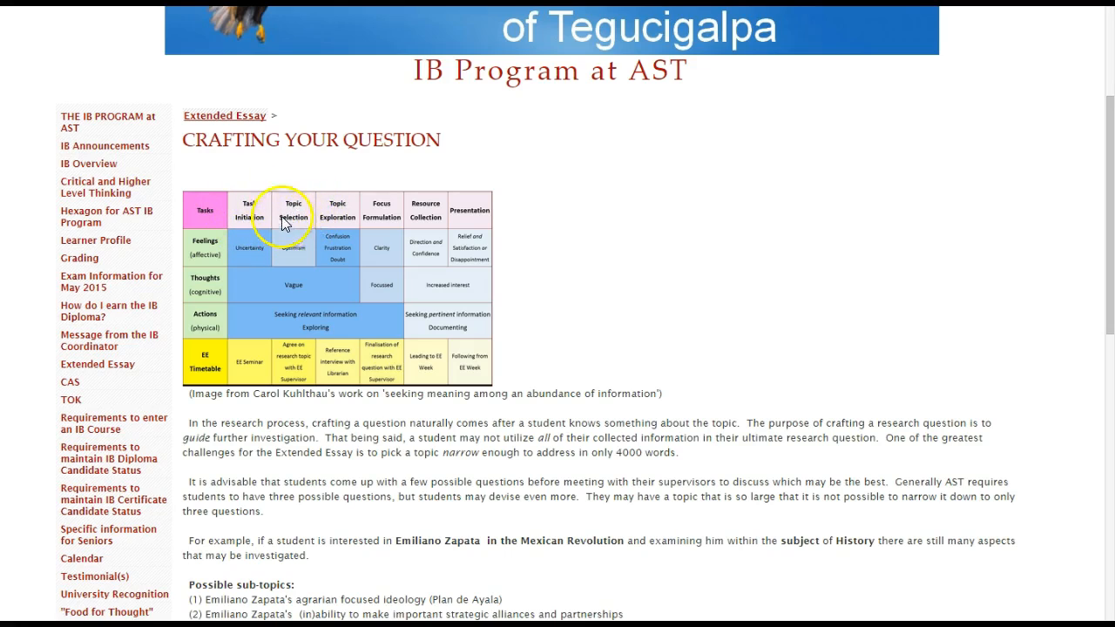
mouse_move(314, 229)
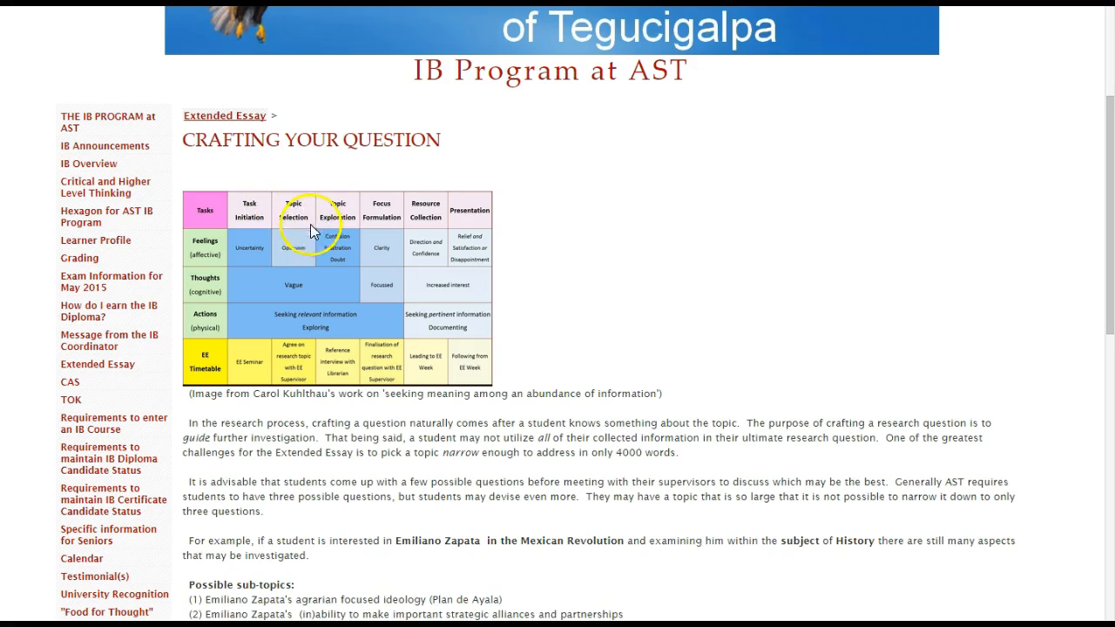
mouse_move(306, 228)
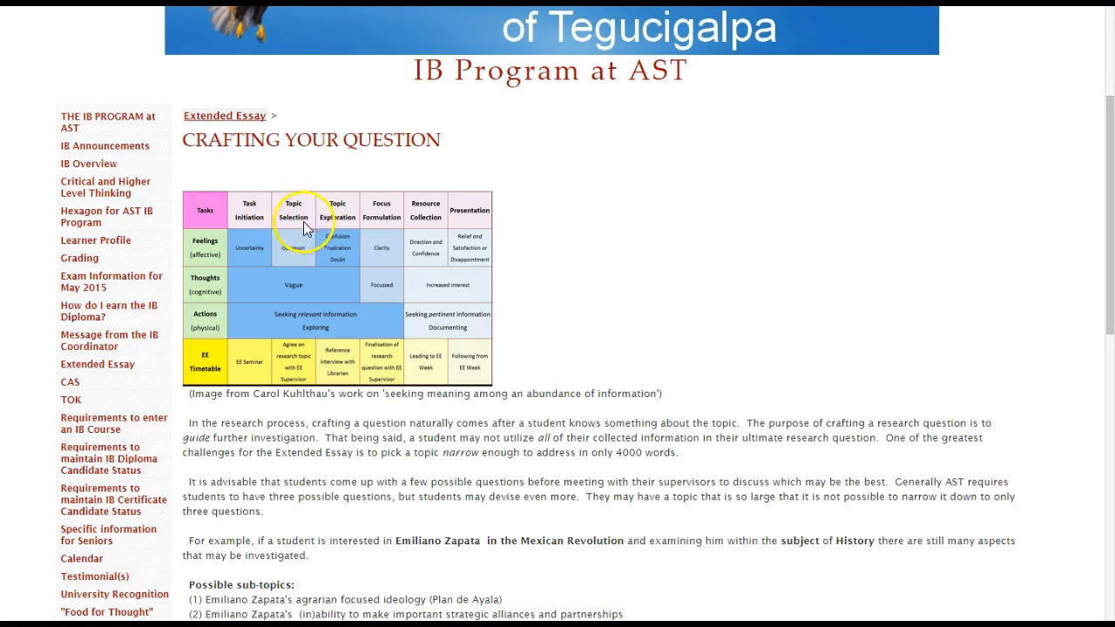
mouse_move(321, 216)
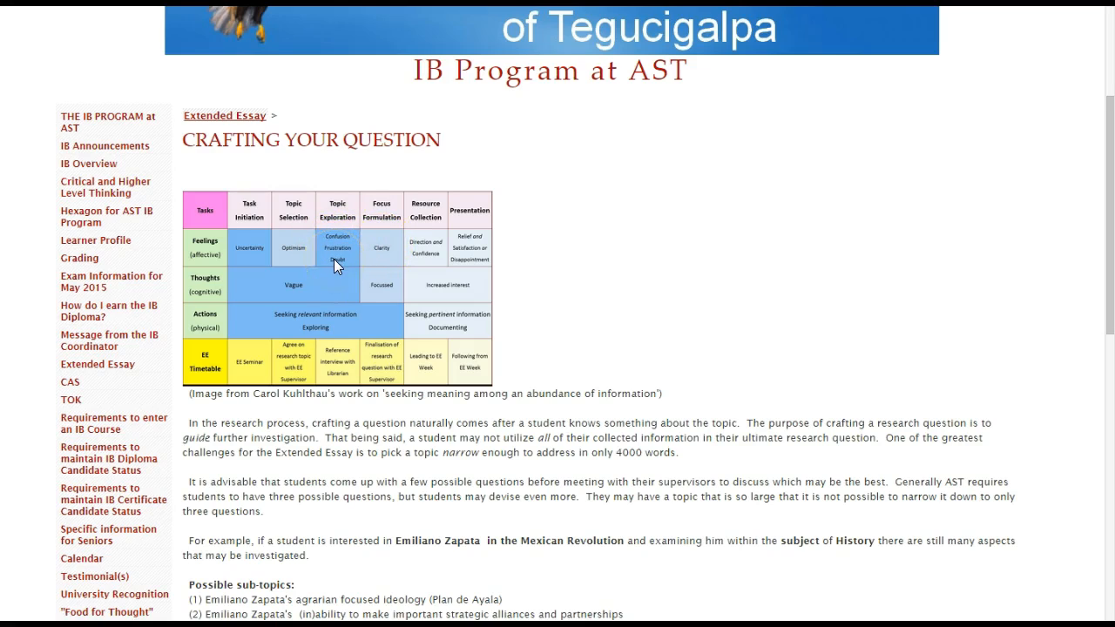
mouse_move(341, 259)
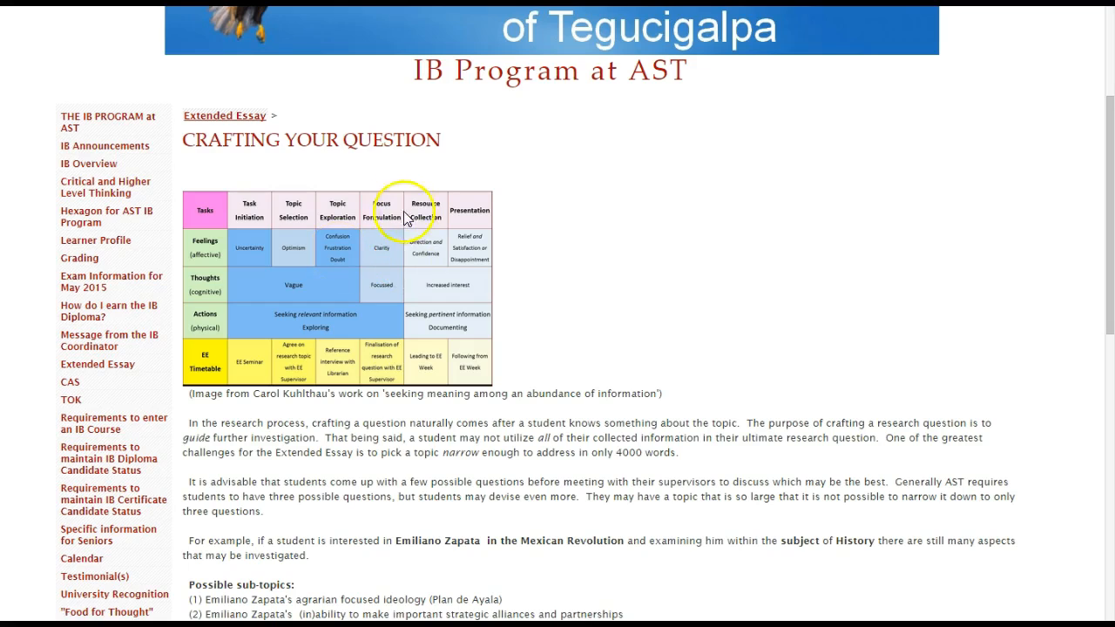
mouse_move(373, 275)
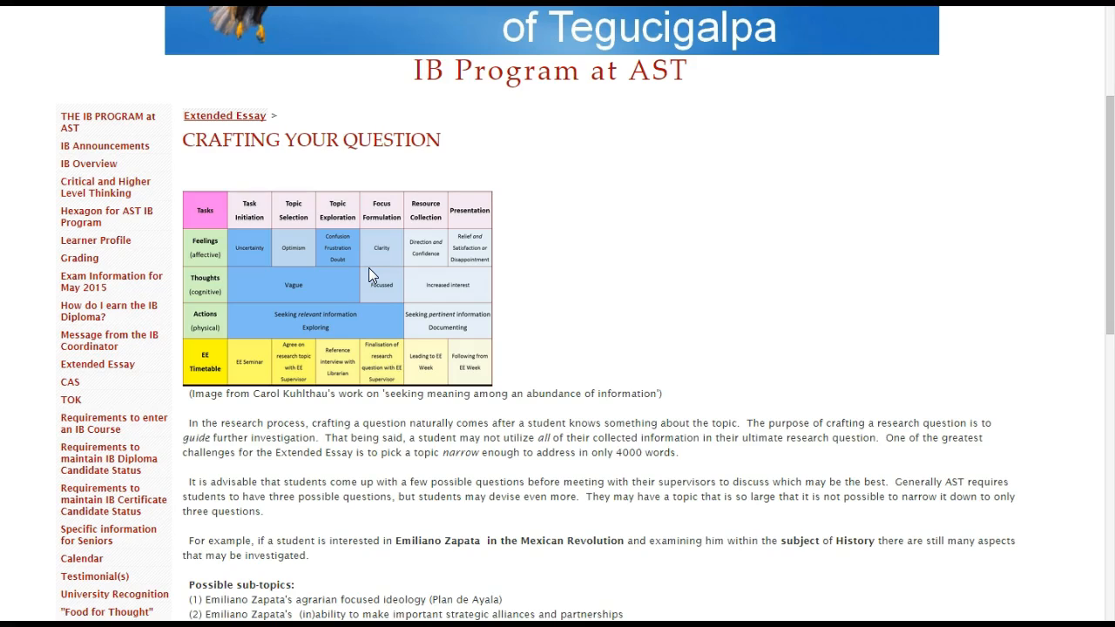
click(378, 263)
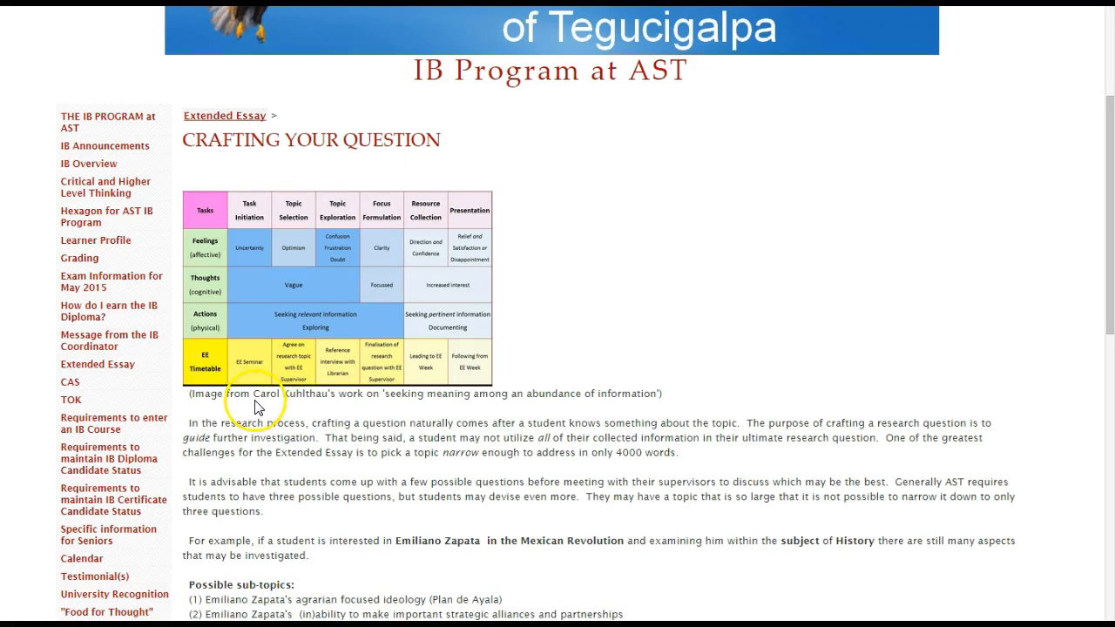
mouse_move(485, 213)
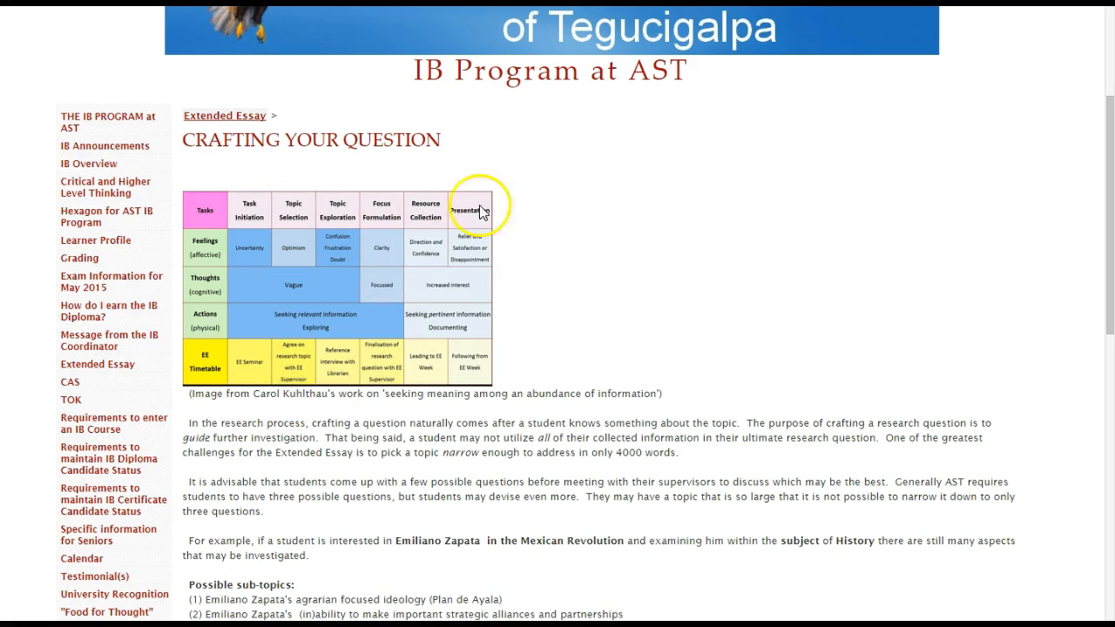
mouse_move(485, 401)
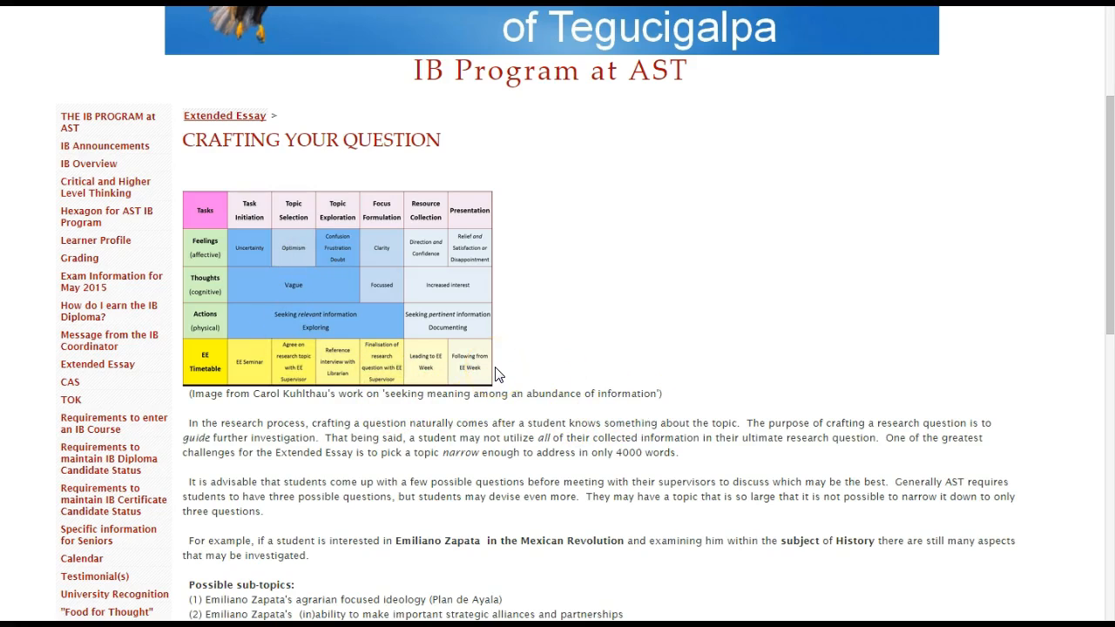
mouse_move(498, 352)
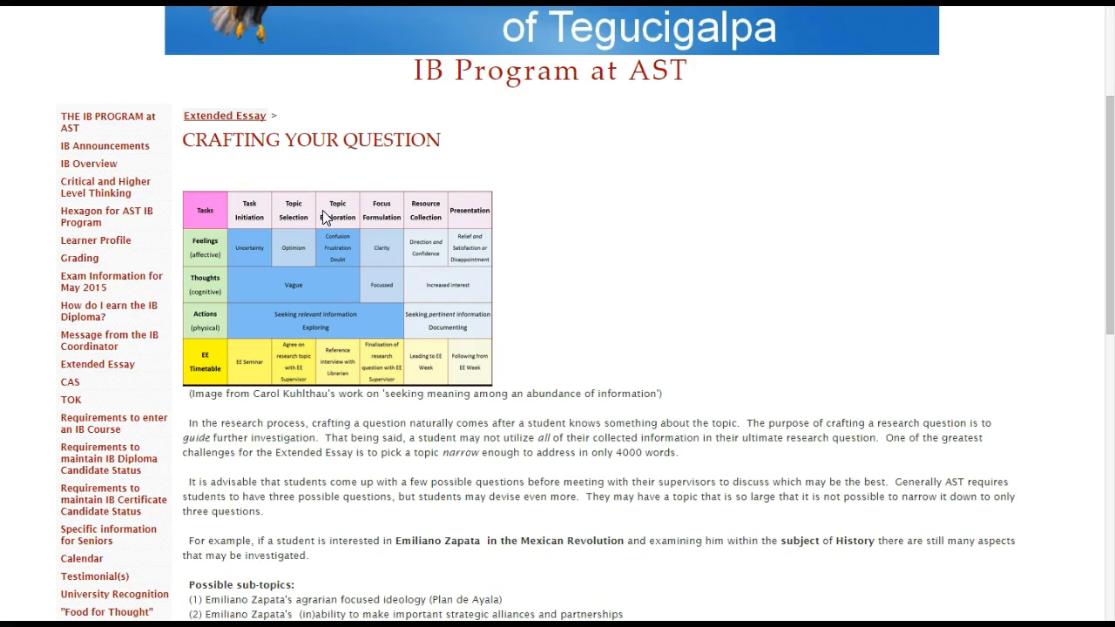
click(638, 298)
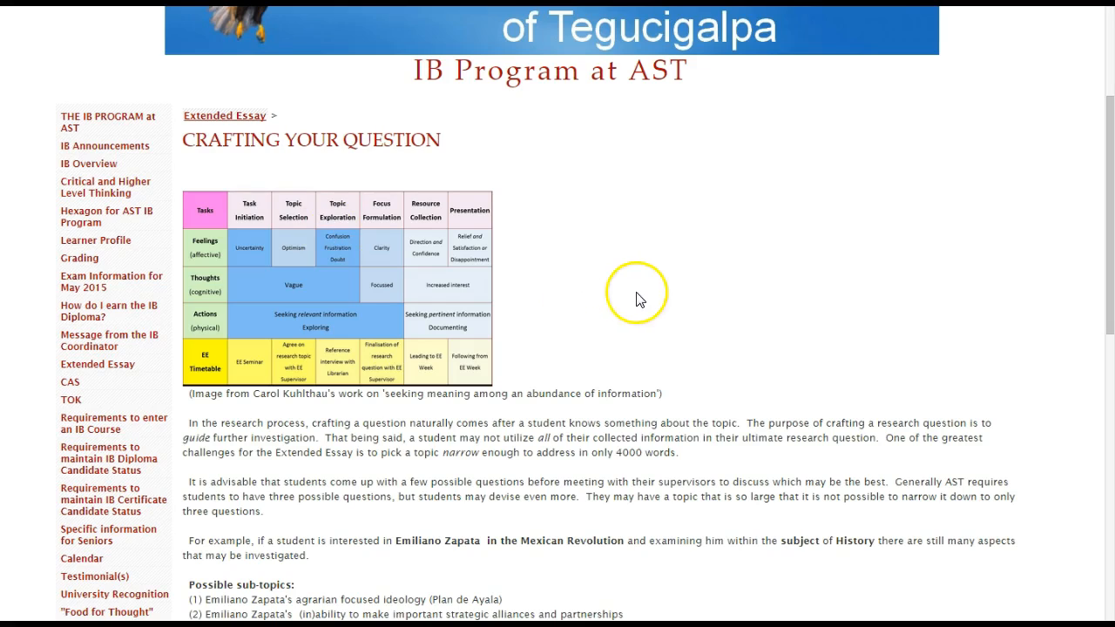
Scroll past the chart to the Emiliano Zapata sub-topics, Question Starters table and Importance of Controversy section
scroll(down, 3)
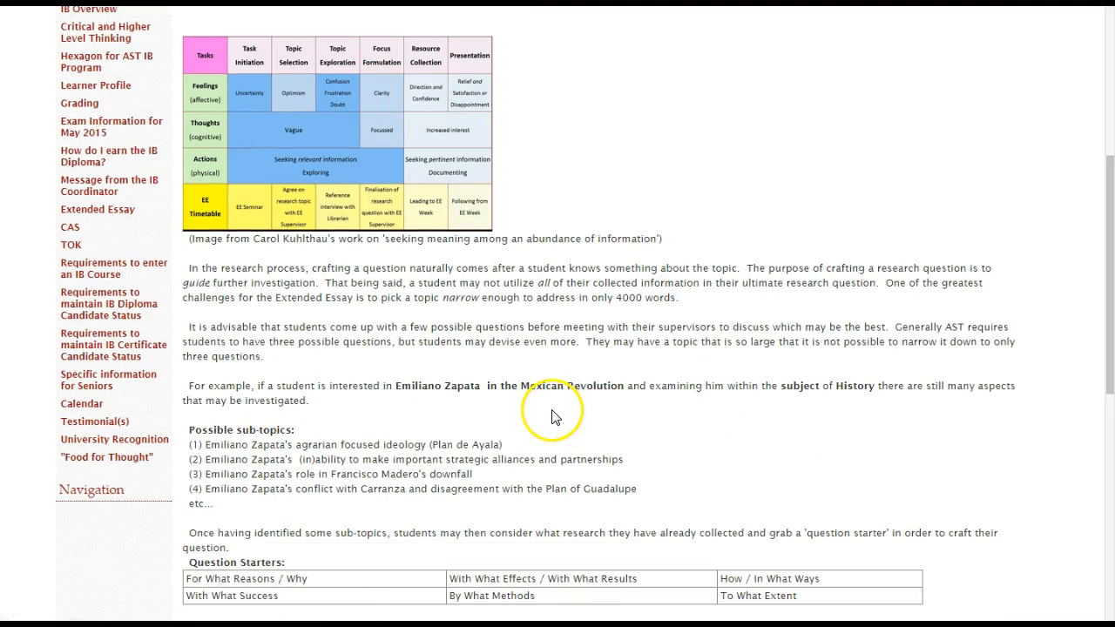
mouse_move(241, 446)
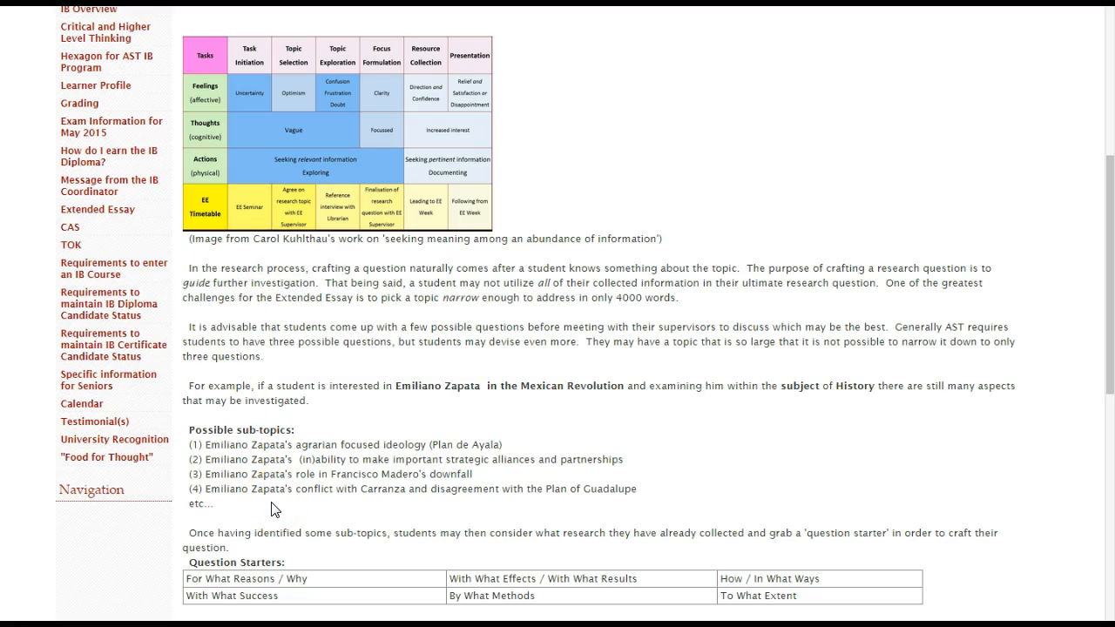
scroll(down, 3)
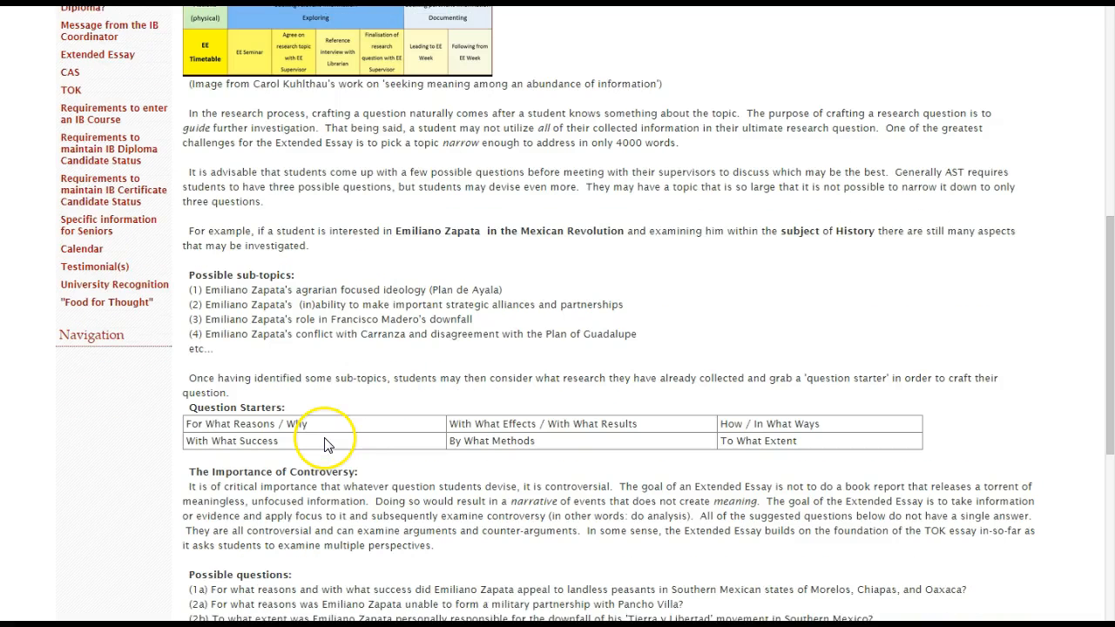
scroll(down, 3)
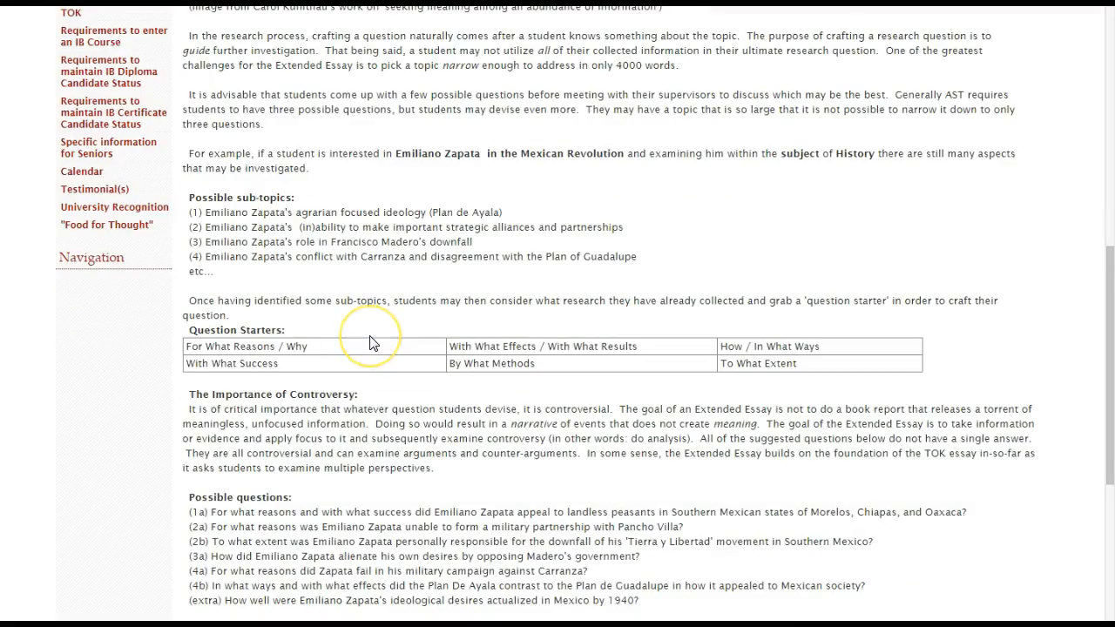
scroll(down, 3)
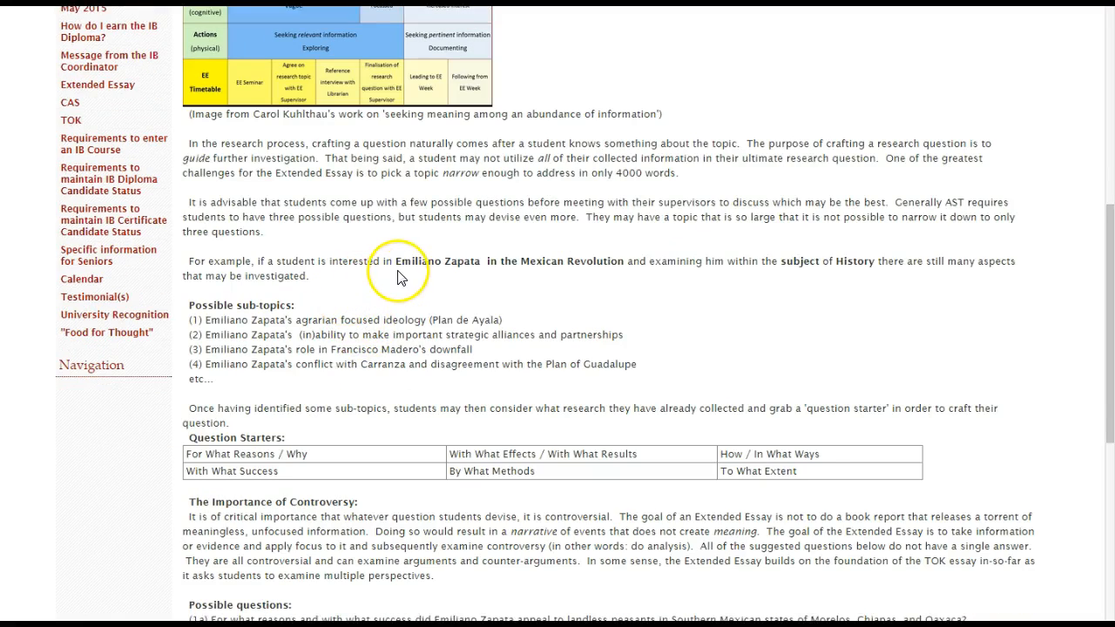
mouse_move(397, 262)
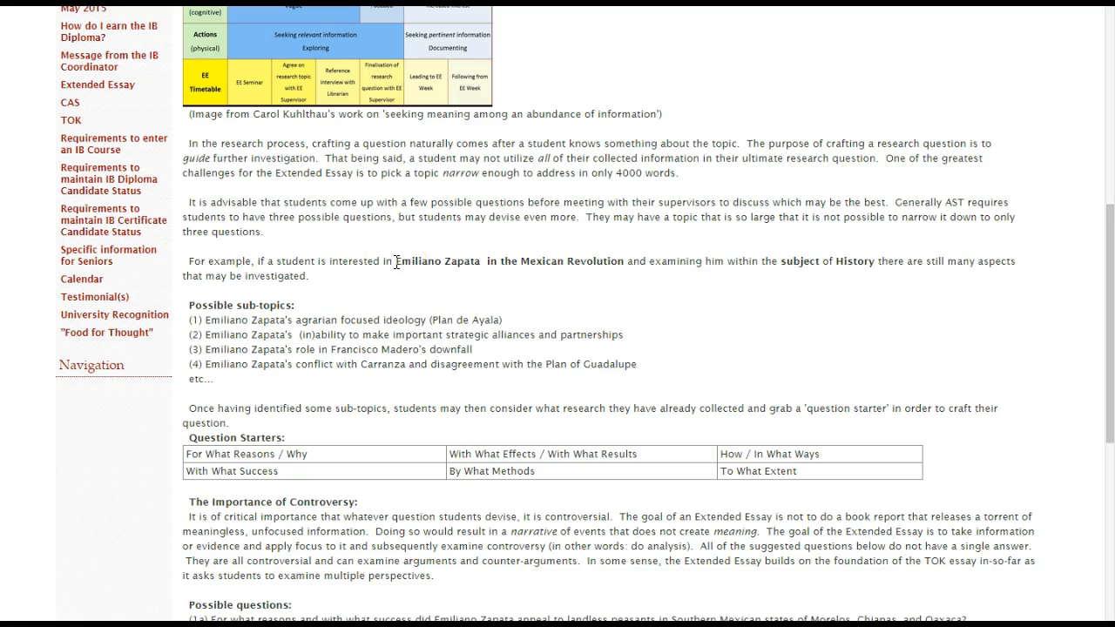
drag(398, 261, 624, 261)
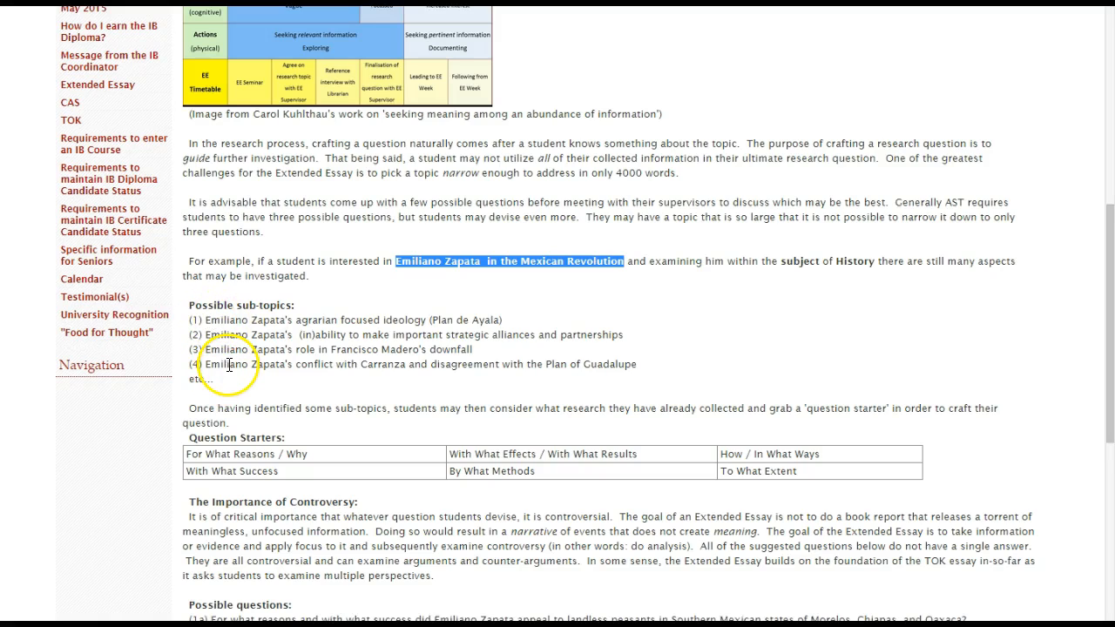
mouse_move(380, 263)
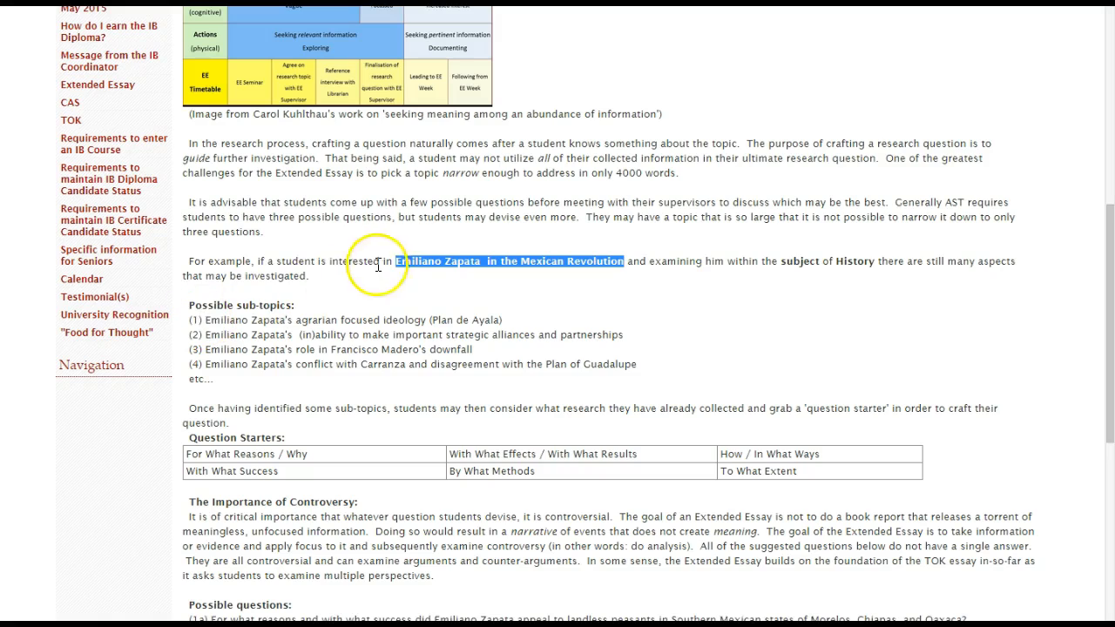
mouse_move(282, 367)
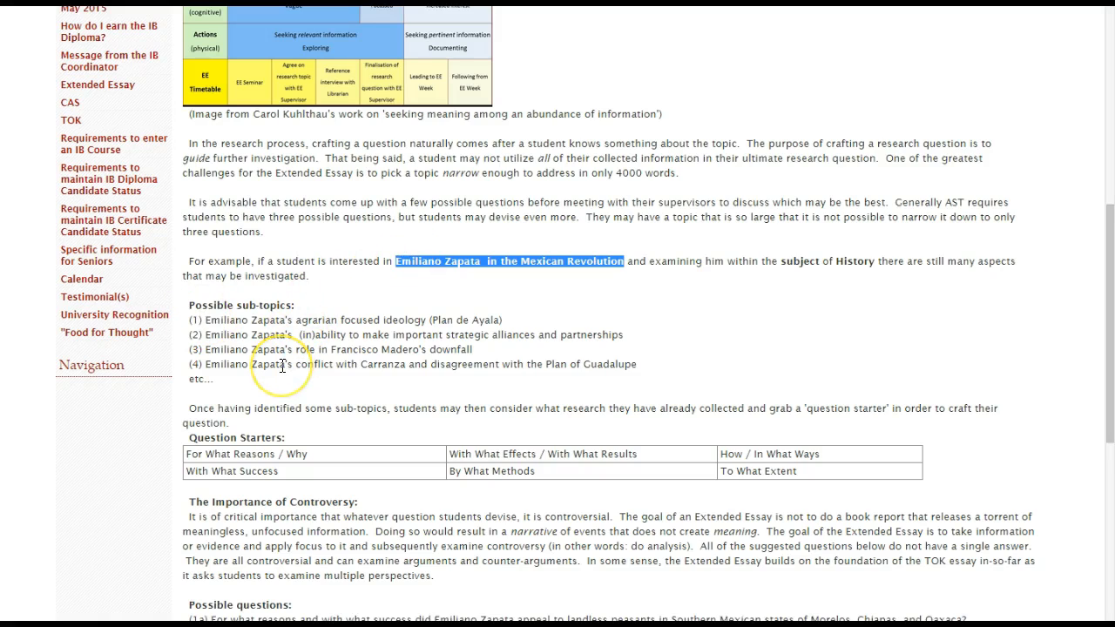
mouse_move(467, 320)
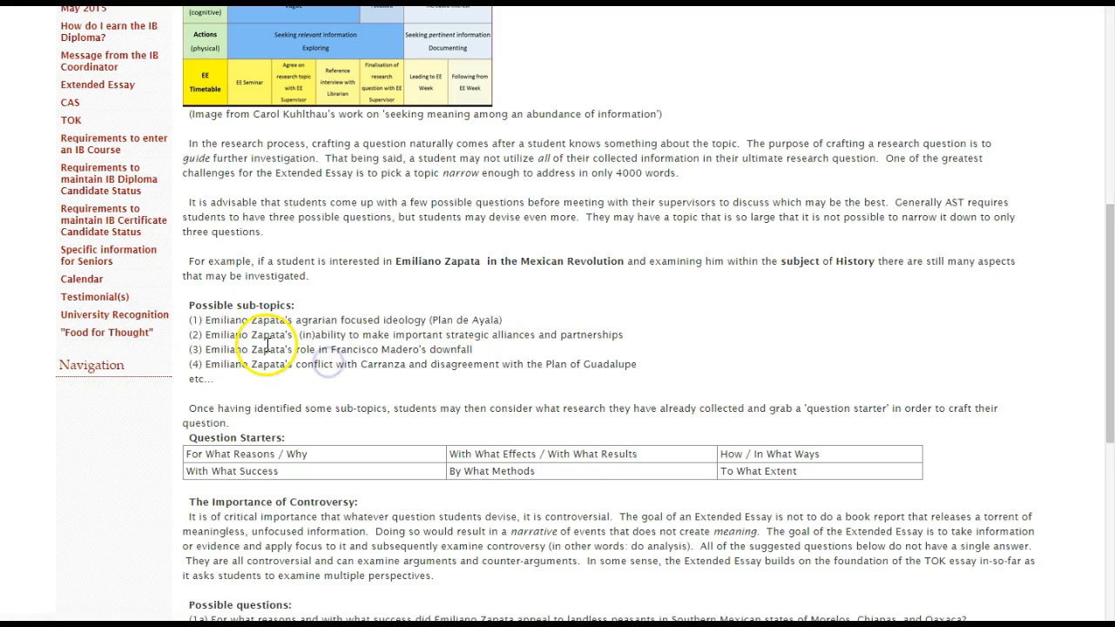
drag(193, 335, 397, 335)
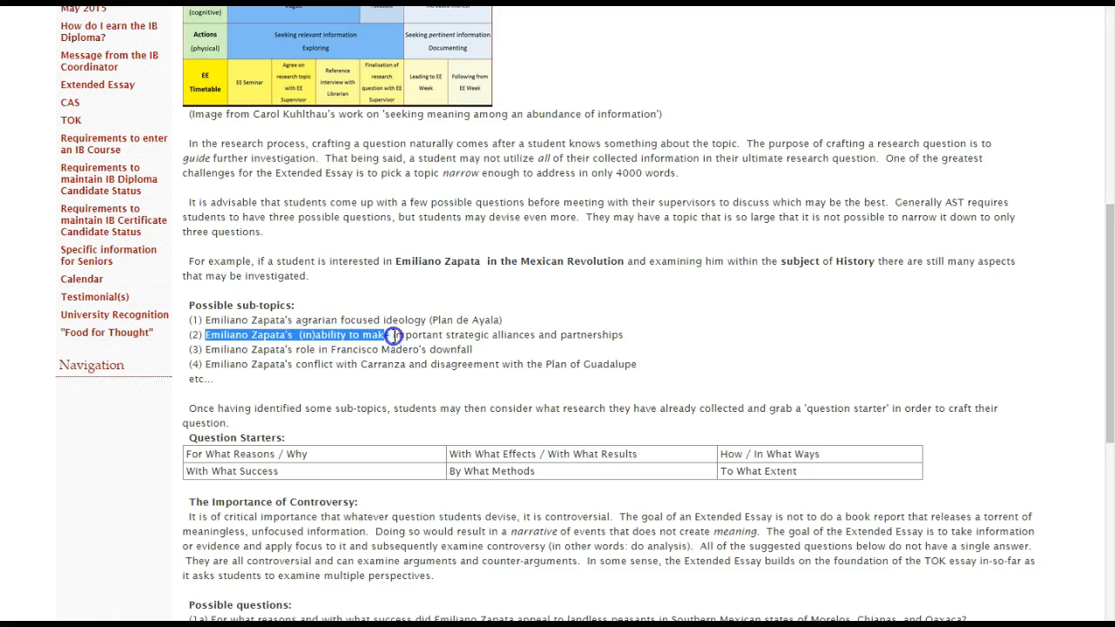
drag(392, 335, 623, 335)
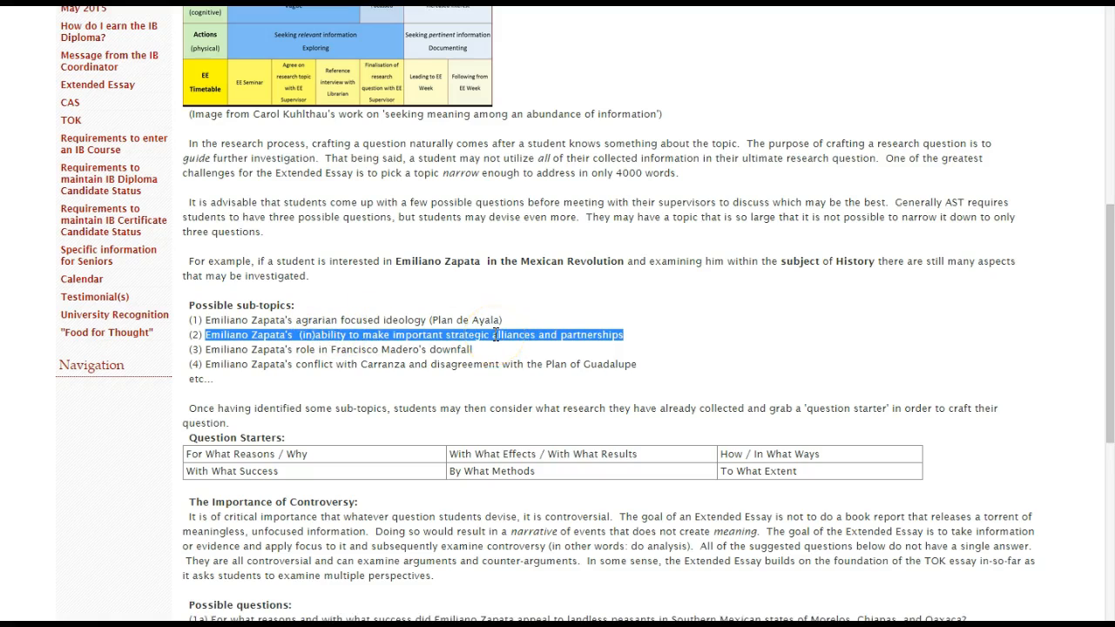
mouse_move(488, 345)
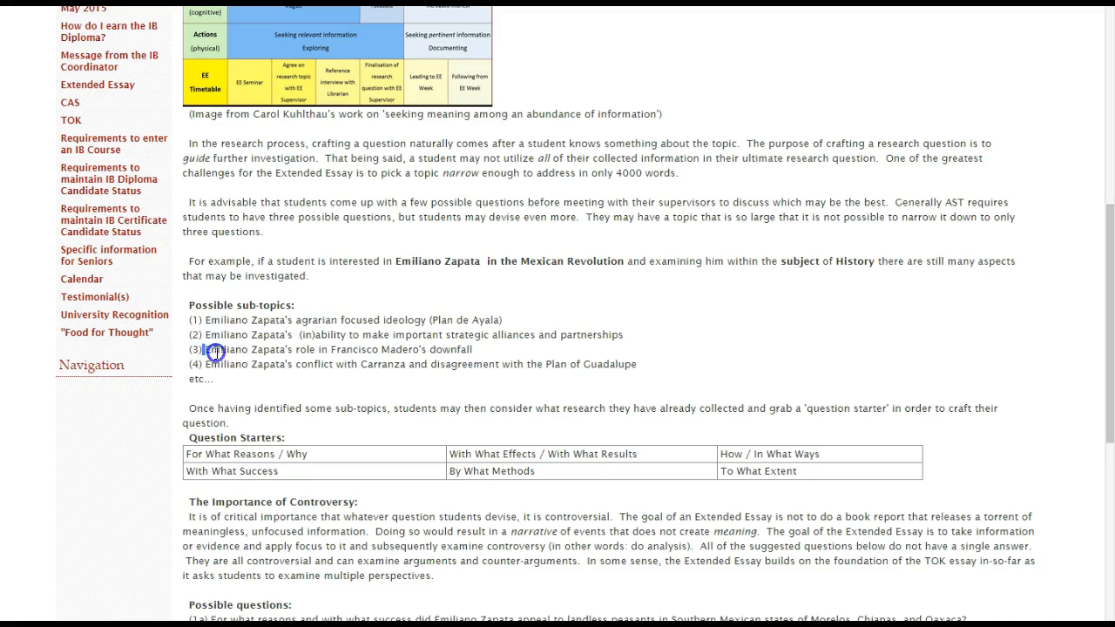
drag(213, 348, 474, 349)
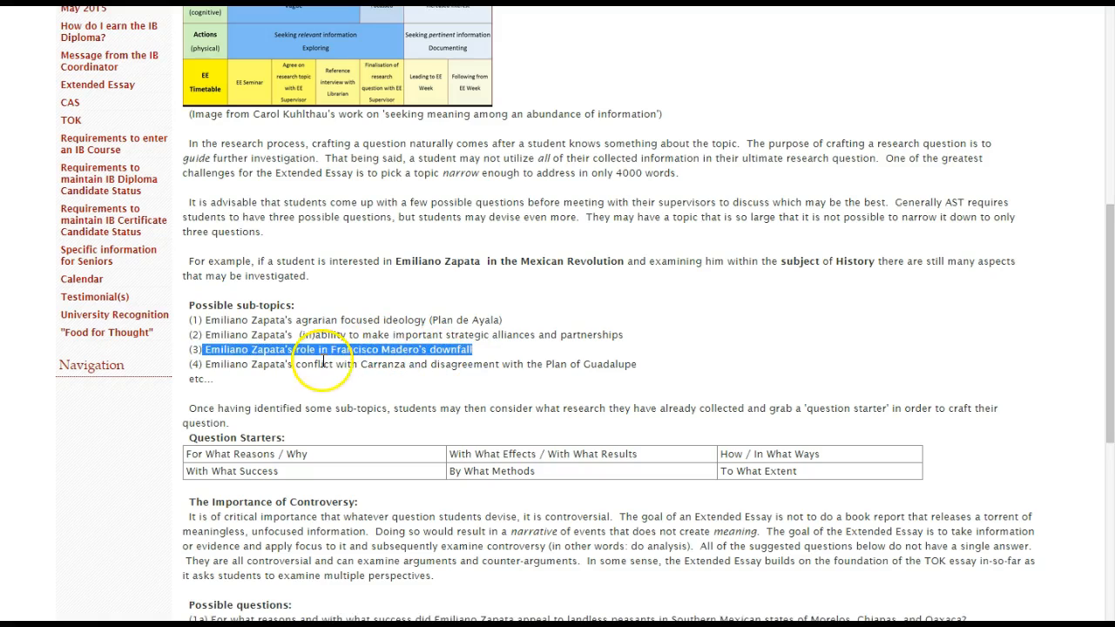
mouse_move(328, 370)
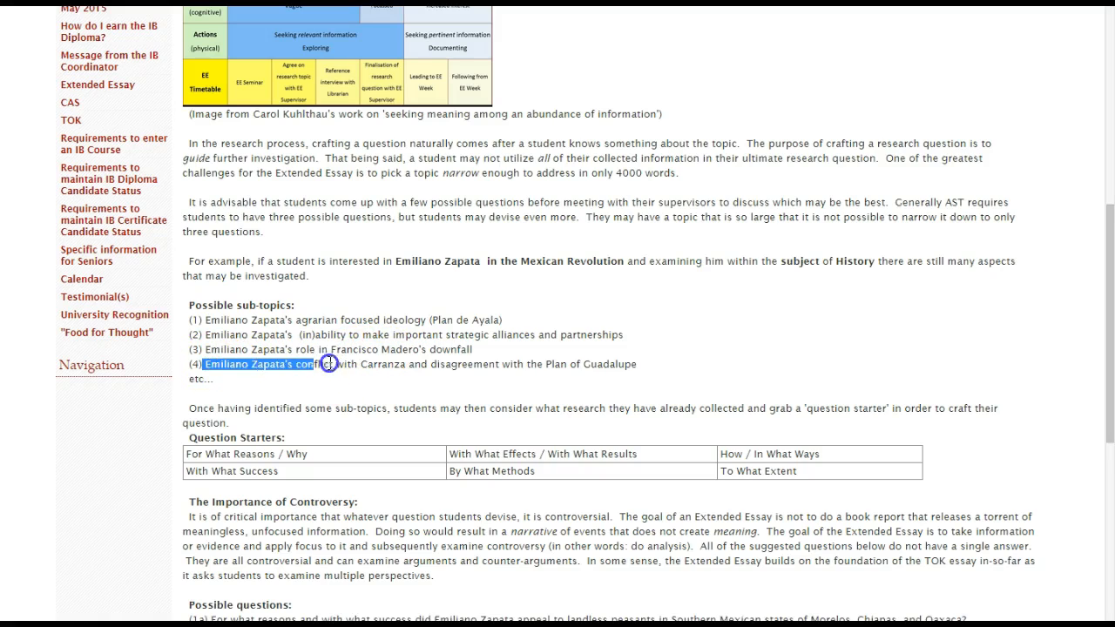
drag(327, 364, 623, 364)
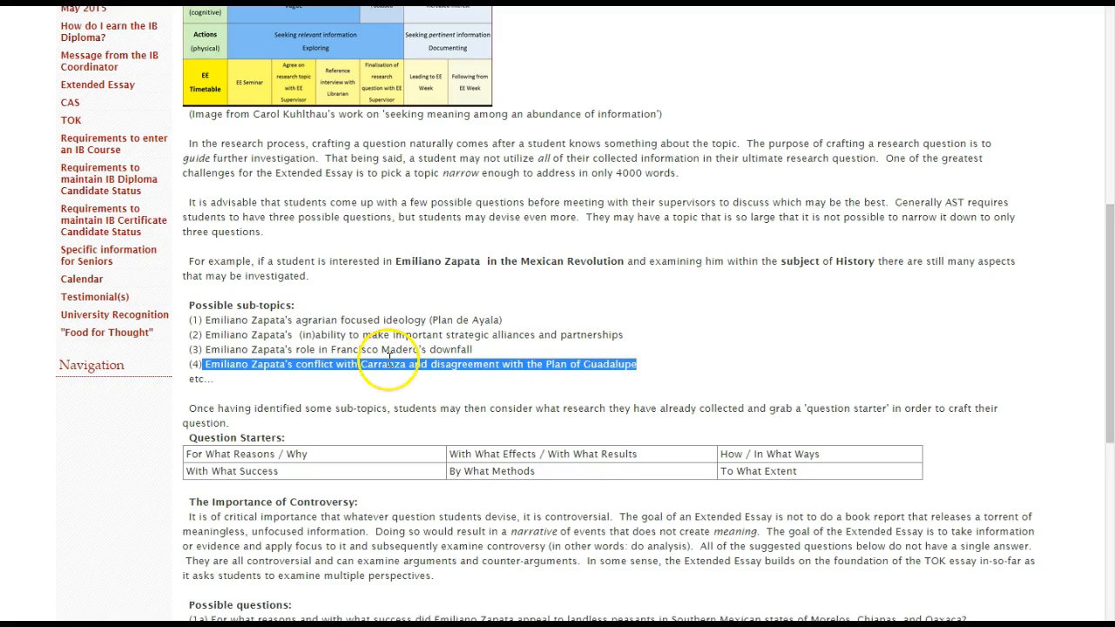
mouse_move(437, 366)
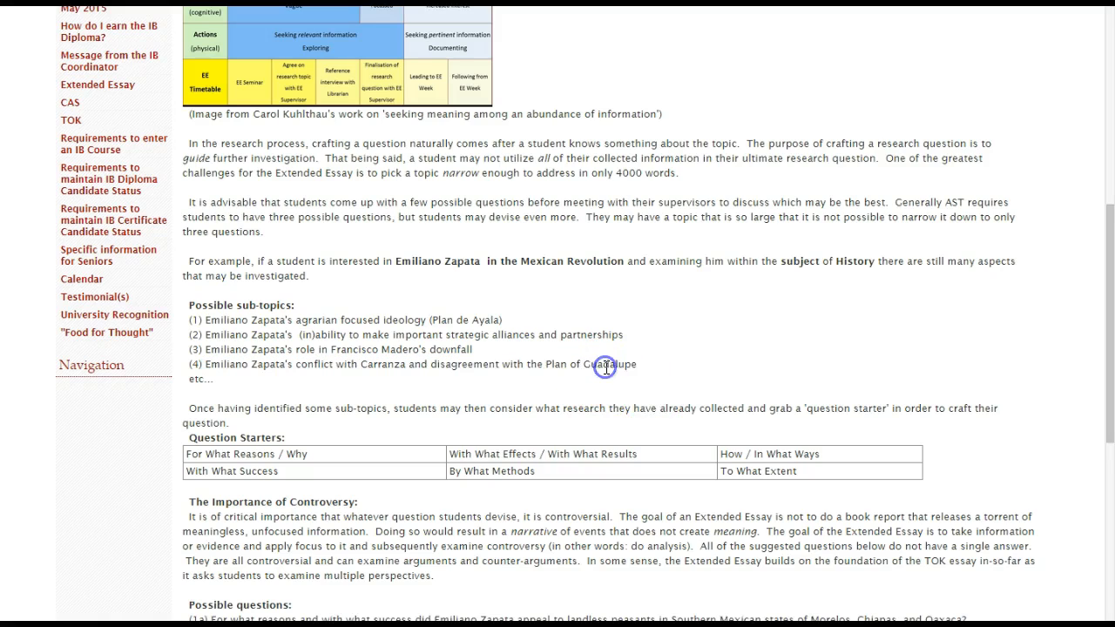
mouse_move(376, 326)
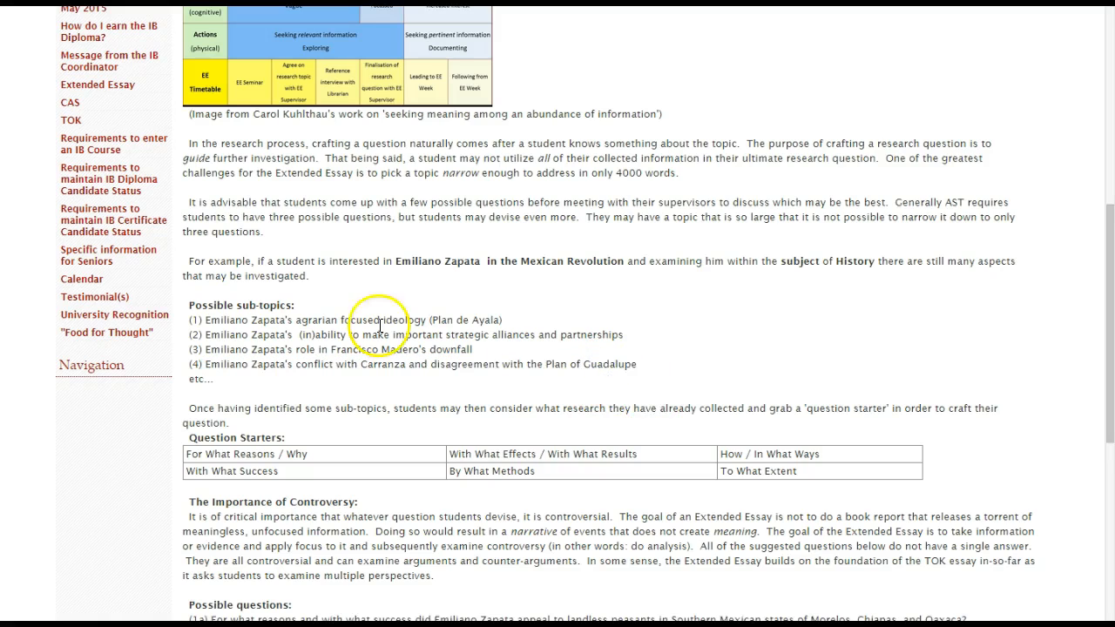
scroll(down, 3)
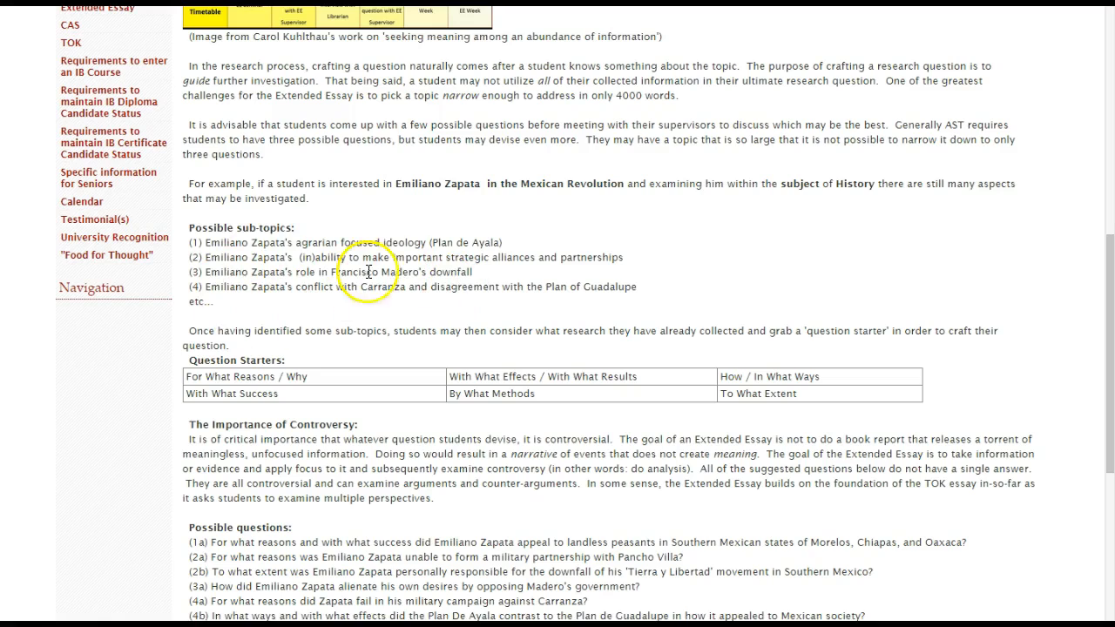
mouse_move(401, 185)
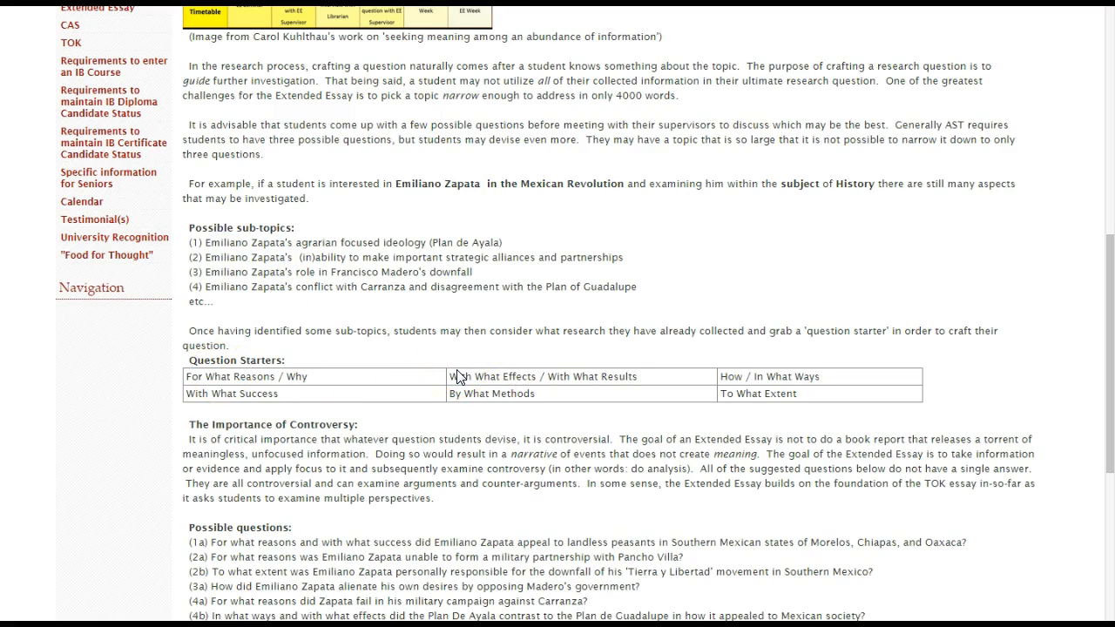
mouse_move(460, 376)
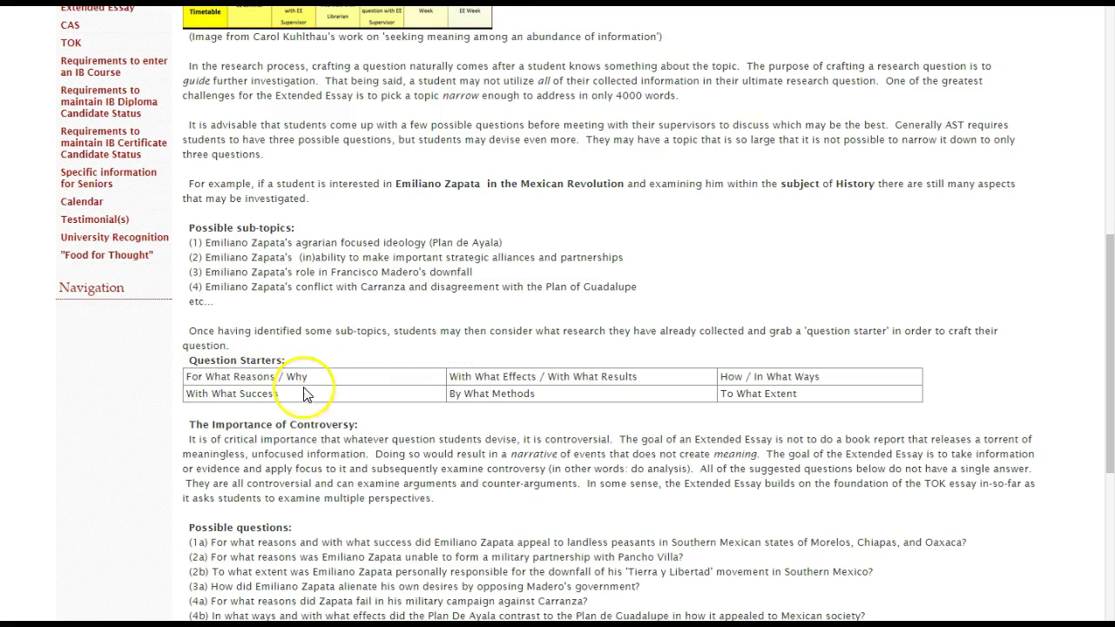
mouse_move(740, 372)
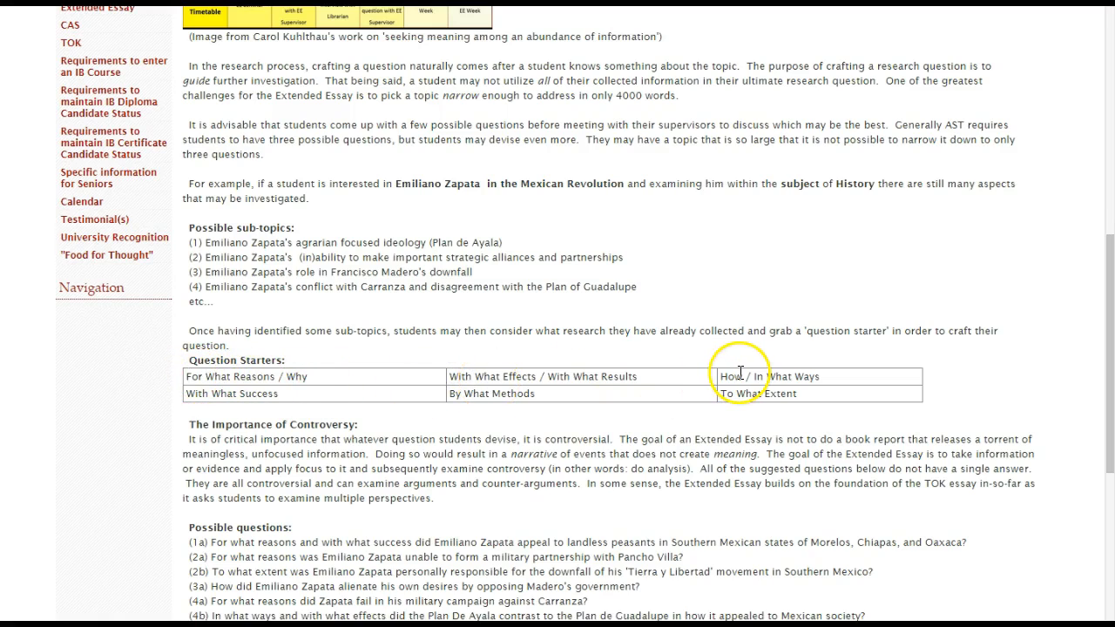
mouse_move(484, 381)
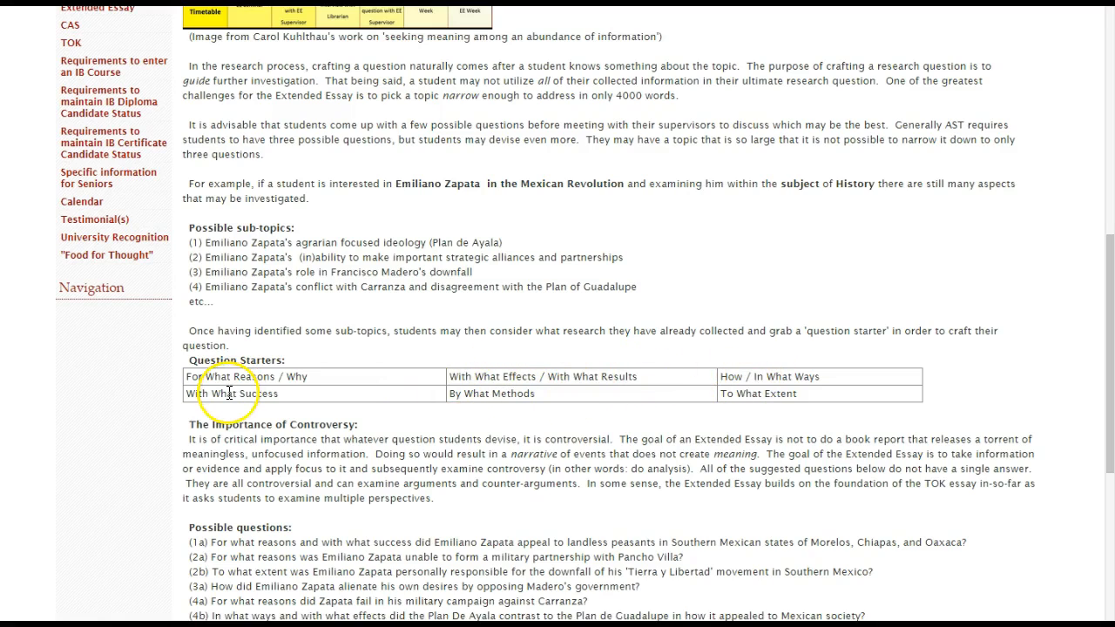
mouse_move(261, 378)
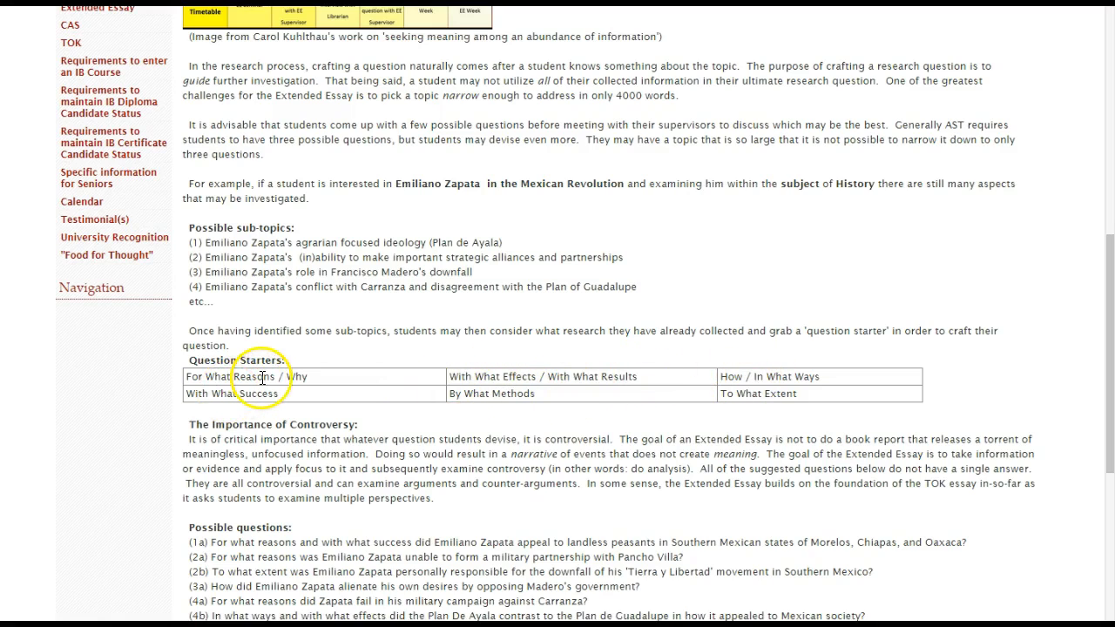
mouse_move(324, 377)
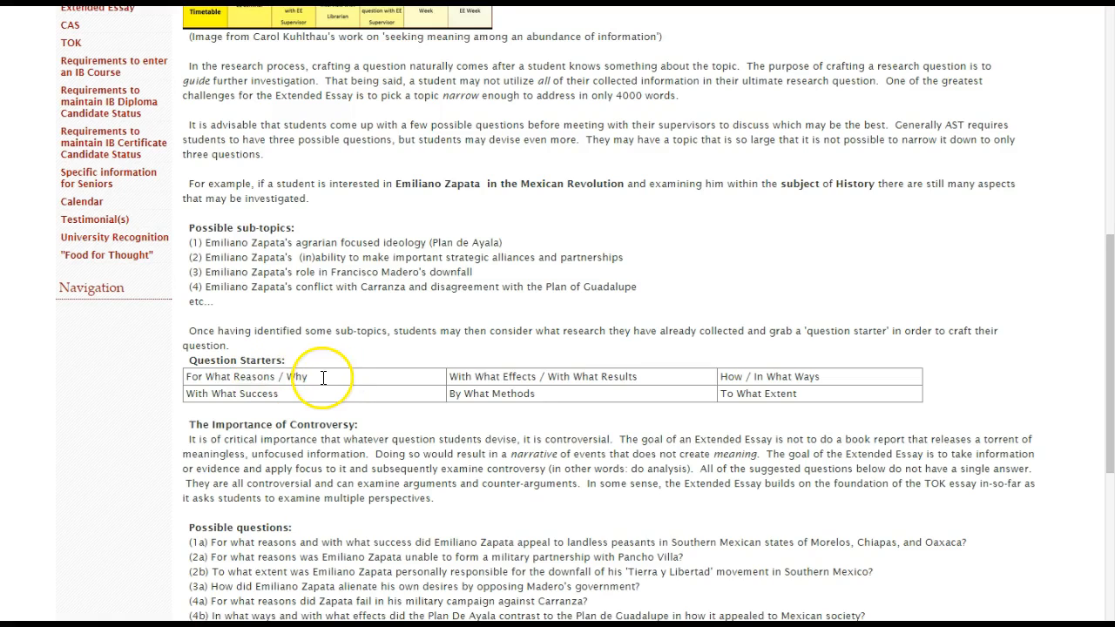
scroll(down, 3)
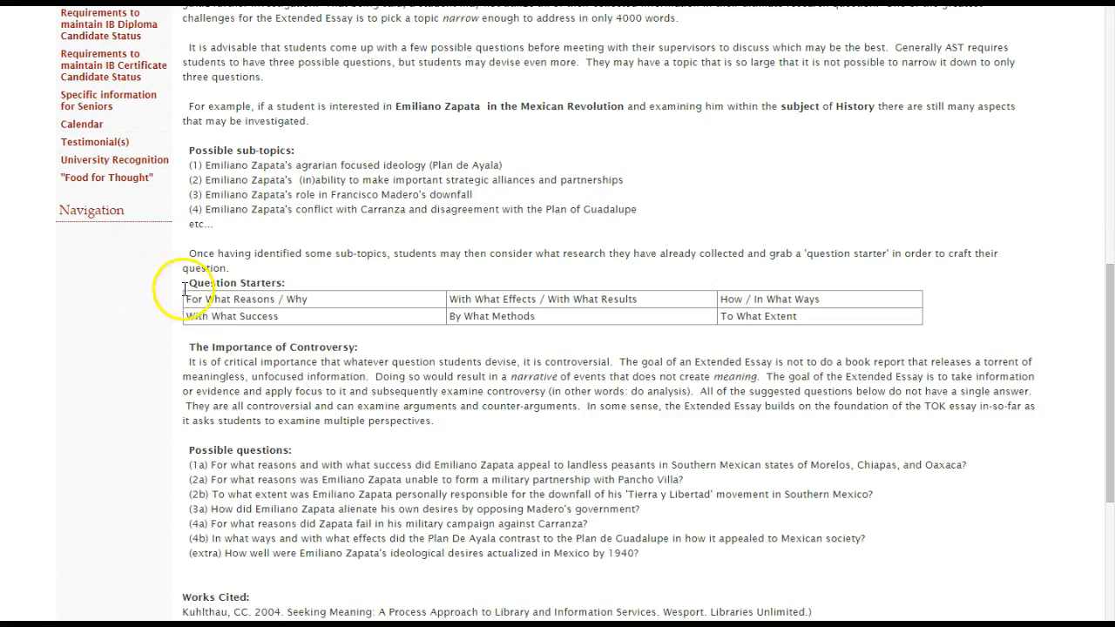
mouse_move(613, 585)
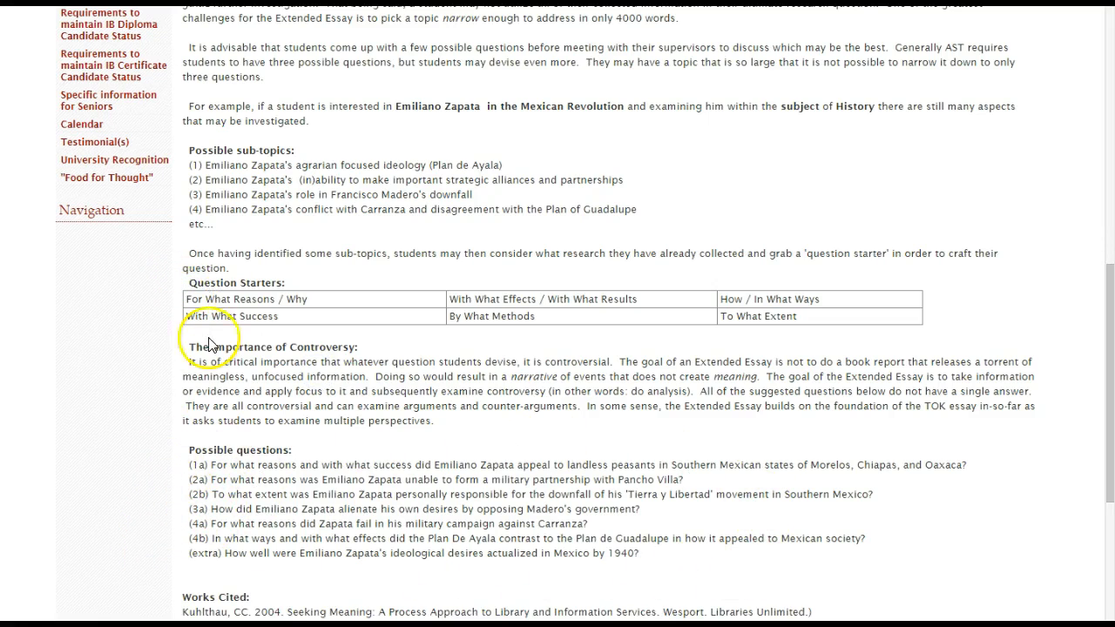
mouse_move(587, 291)
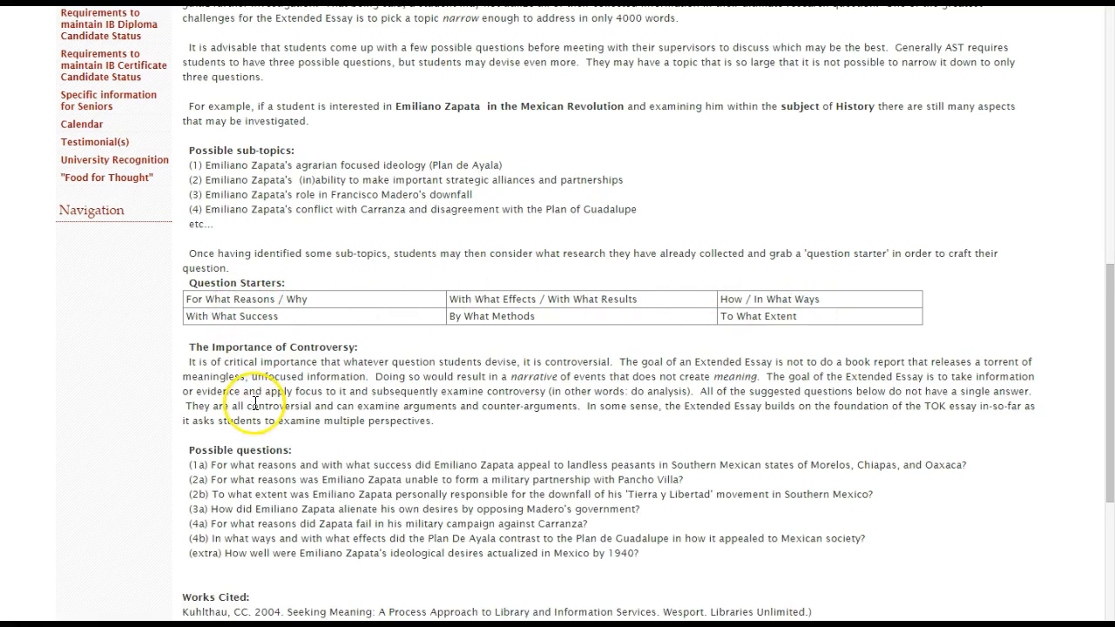
triple_click(270, 347)
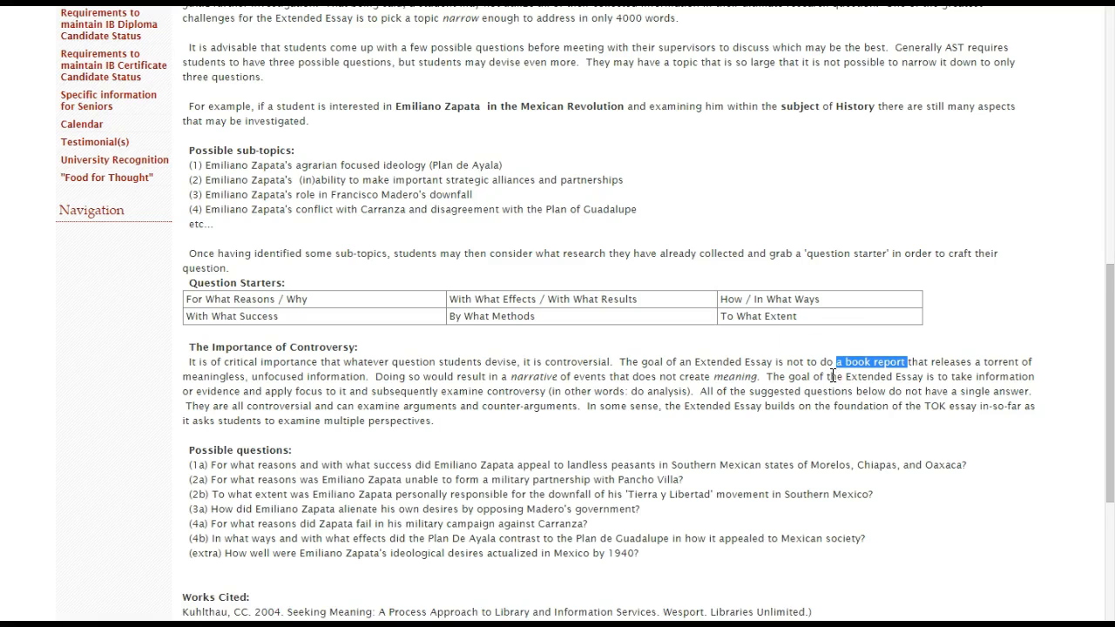
mouse_move(759, 359)
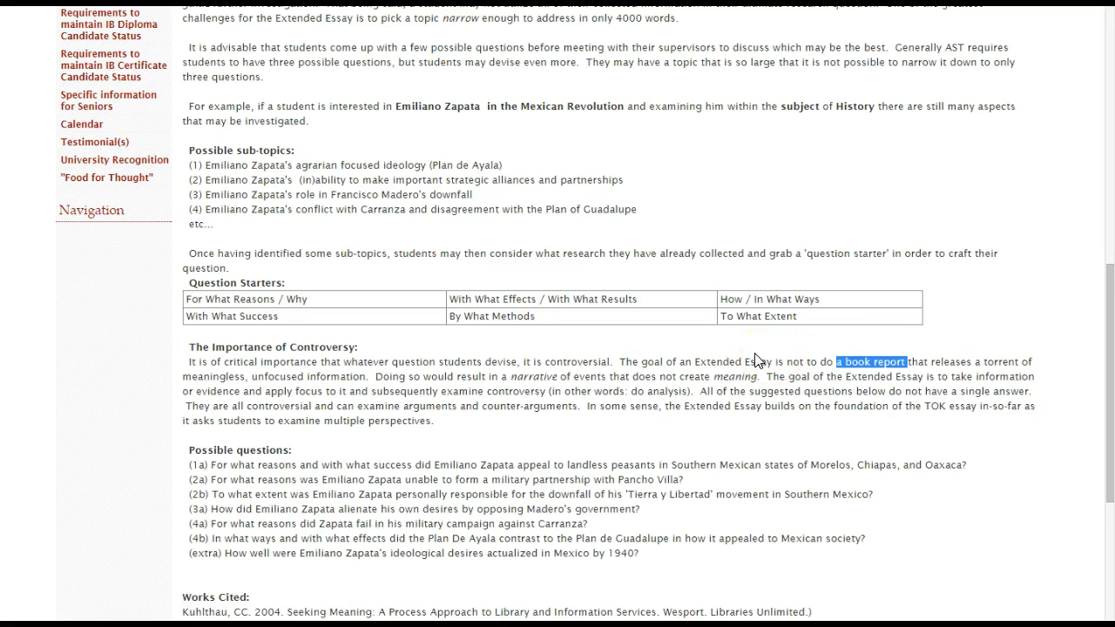
double_click(529, 377)
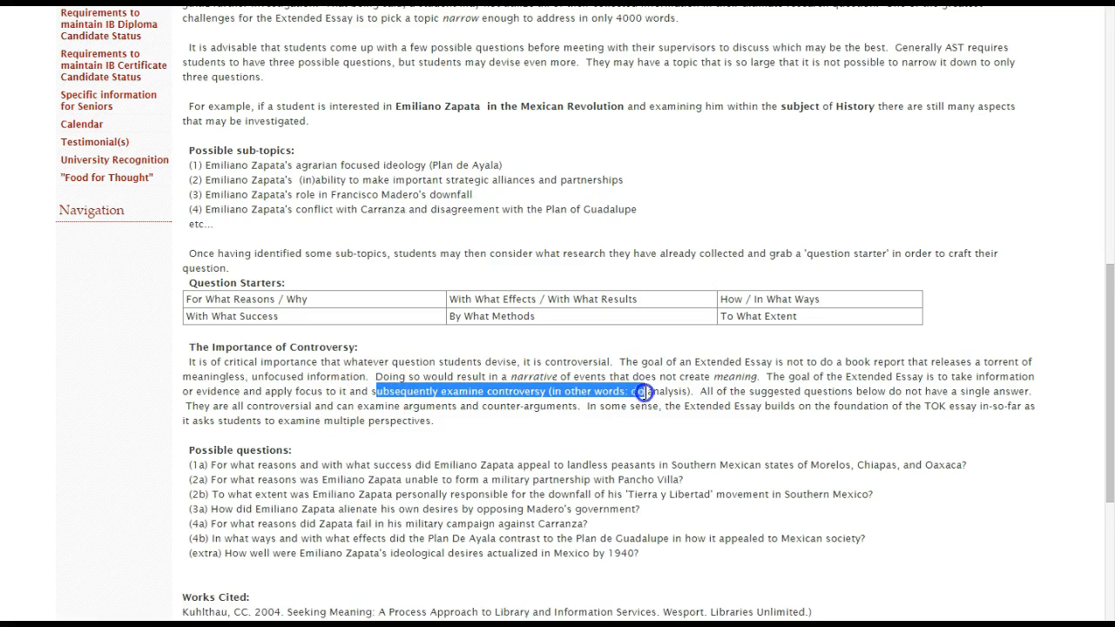
drag(641, 390, 662, 390)
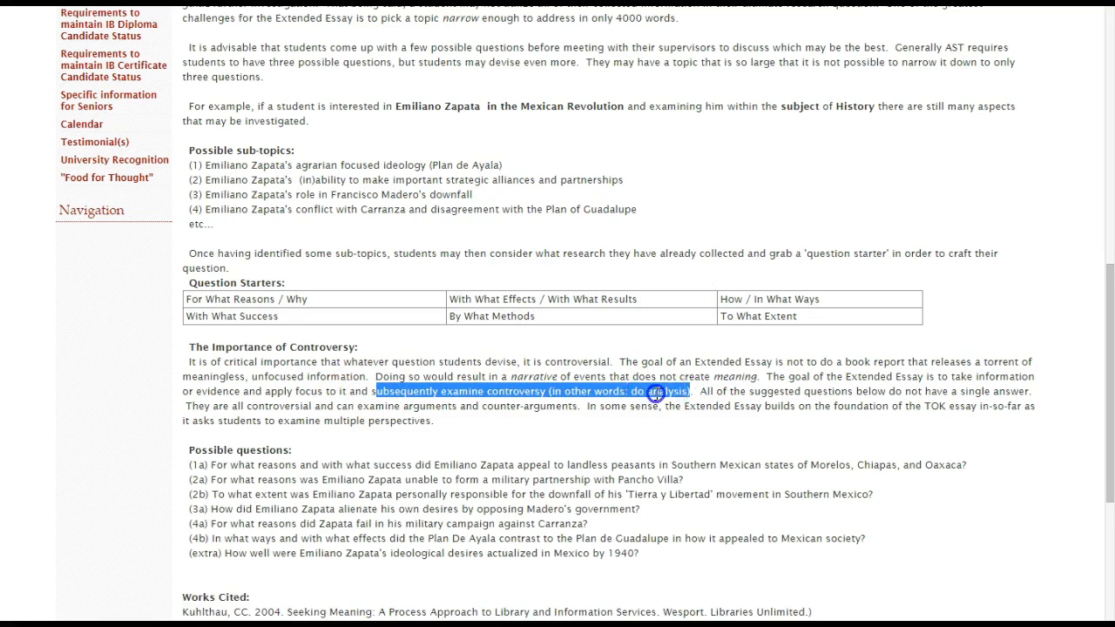
click(652, 394)
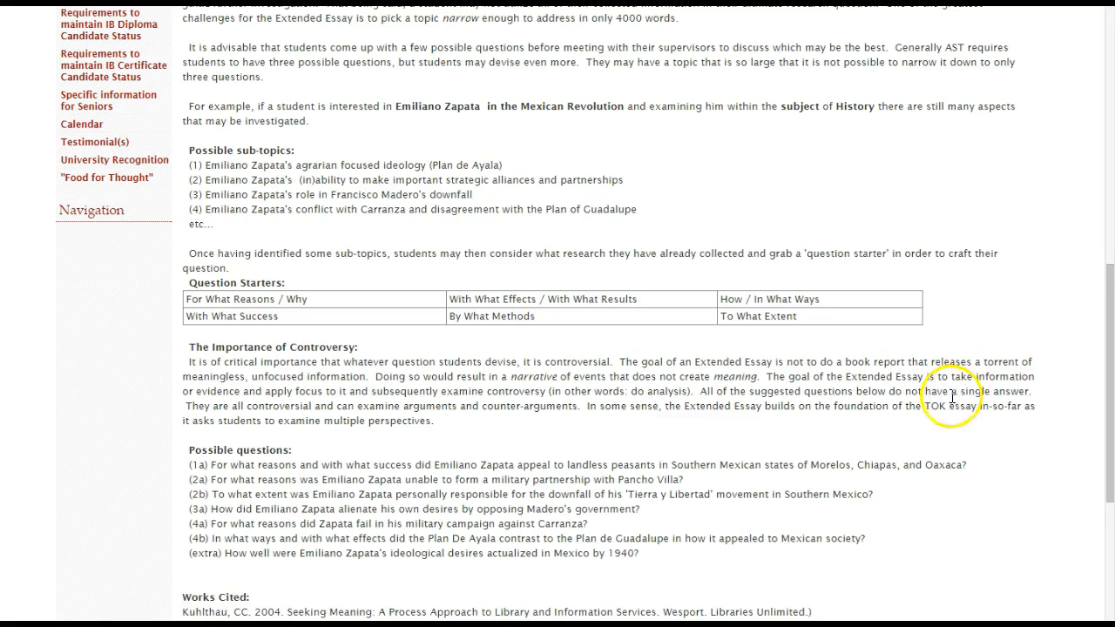
double_click(945, 411)
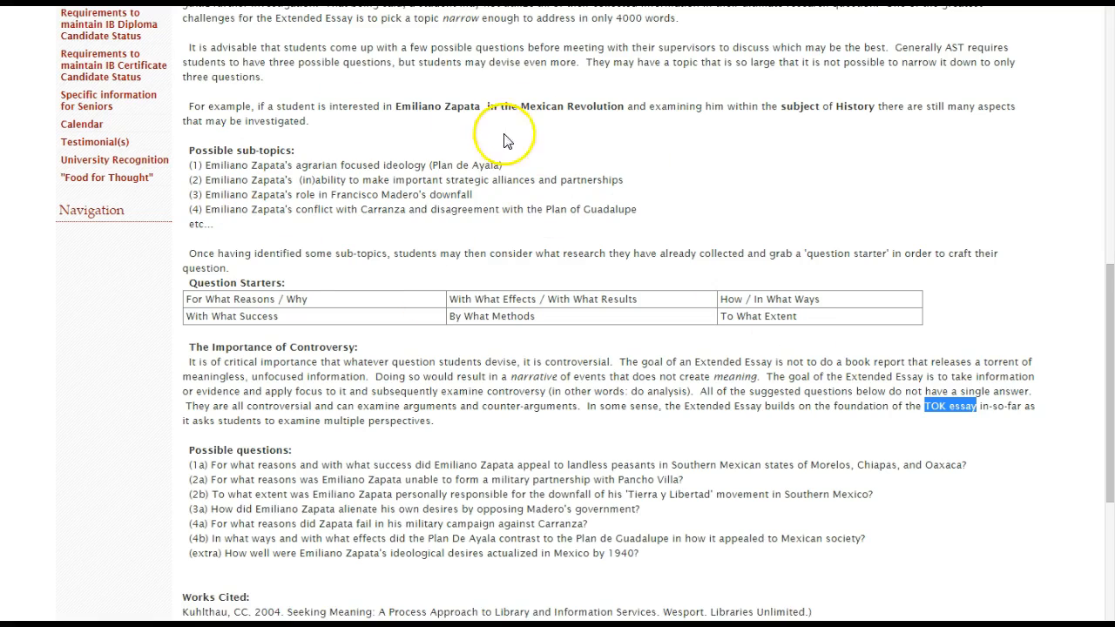
mouse_move(839, 108)
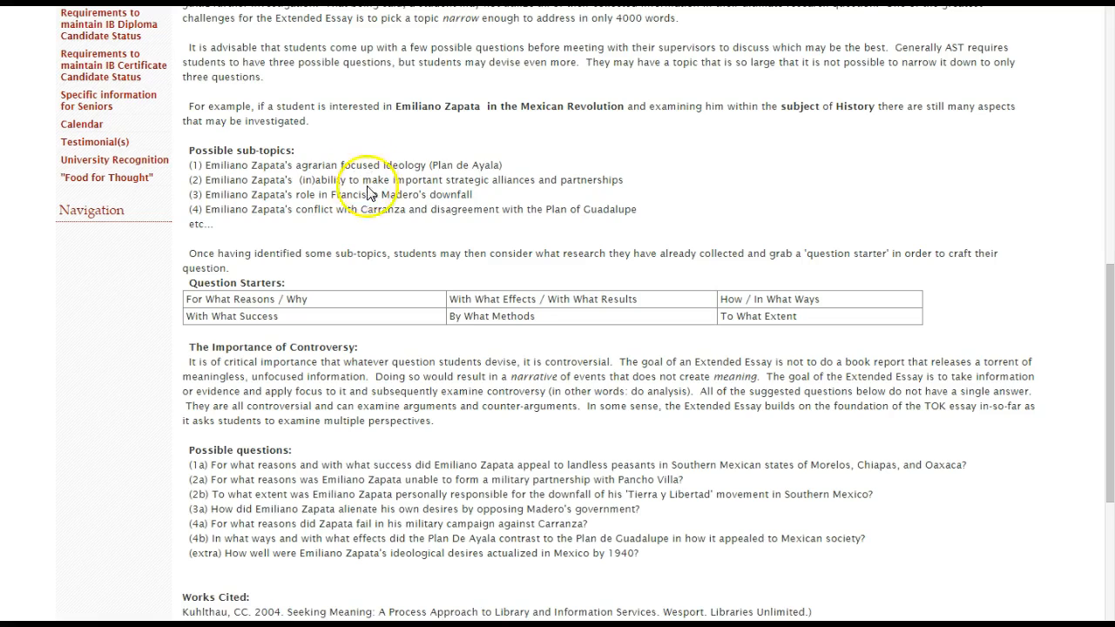
mouse_move(348, 251)
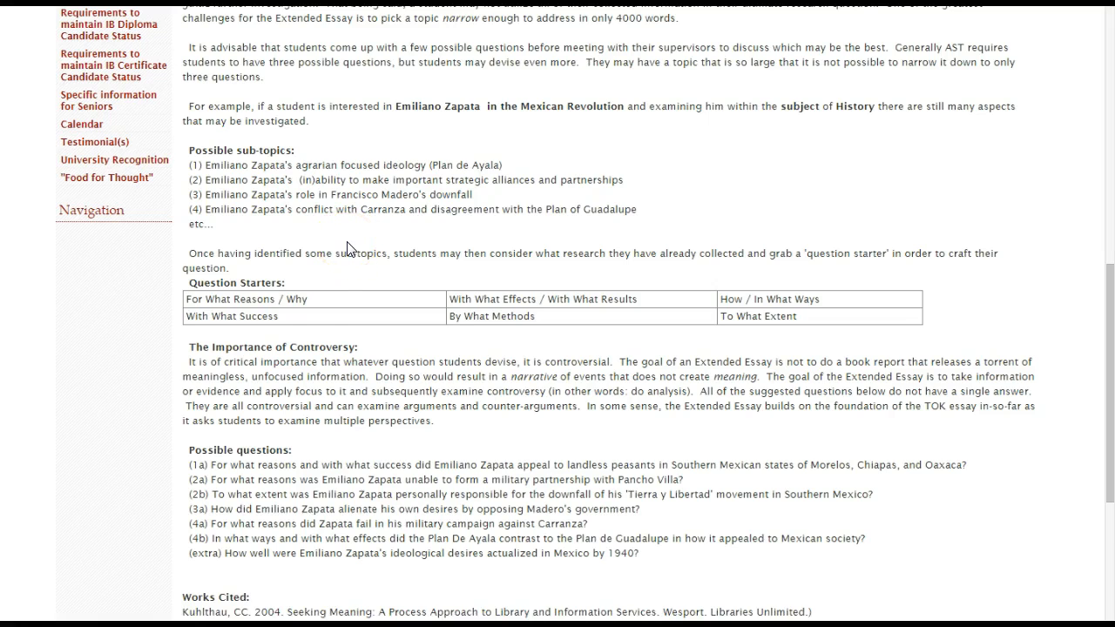
scroll(down, 3)
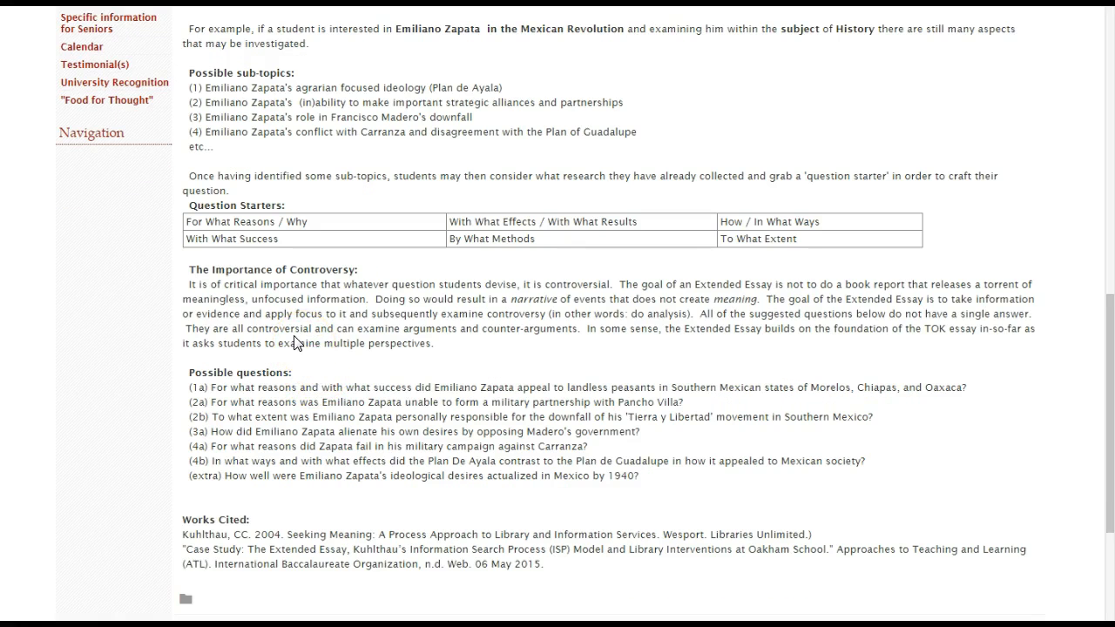
scroll(down, 3)
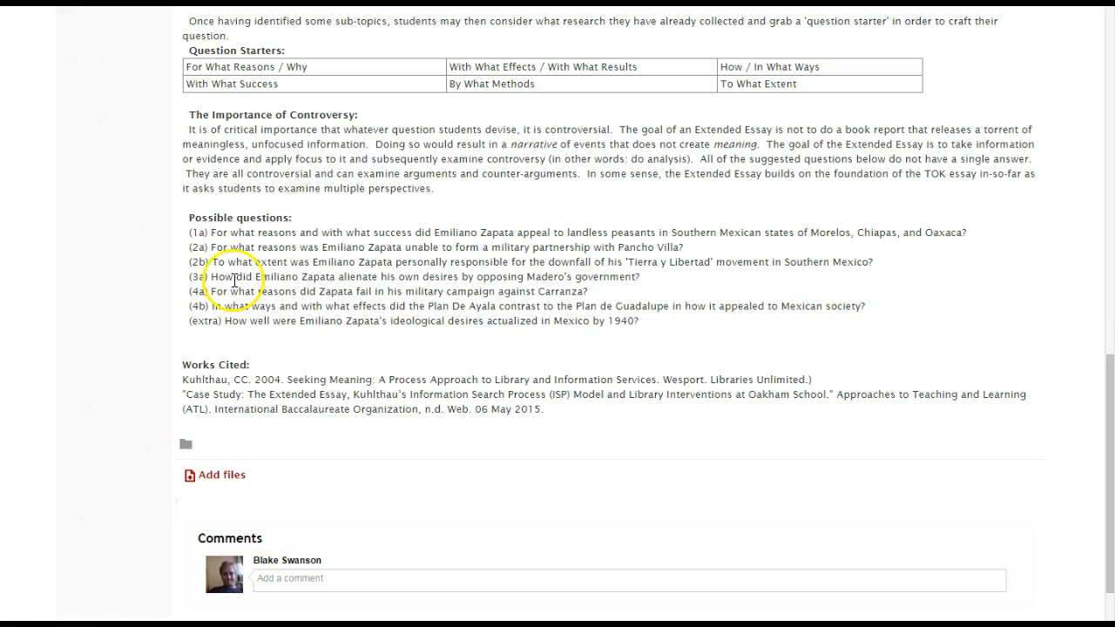
mouse_move(357, 210)
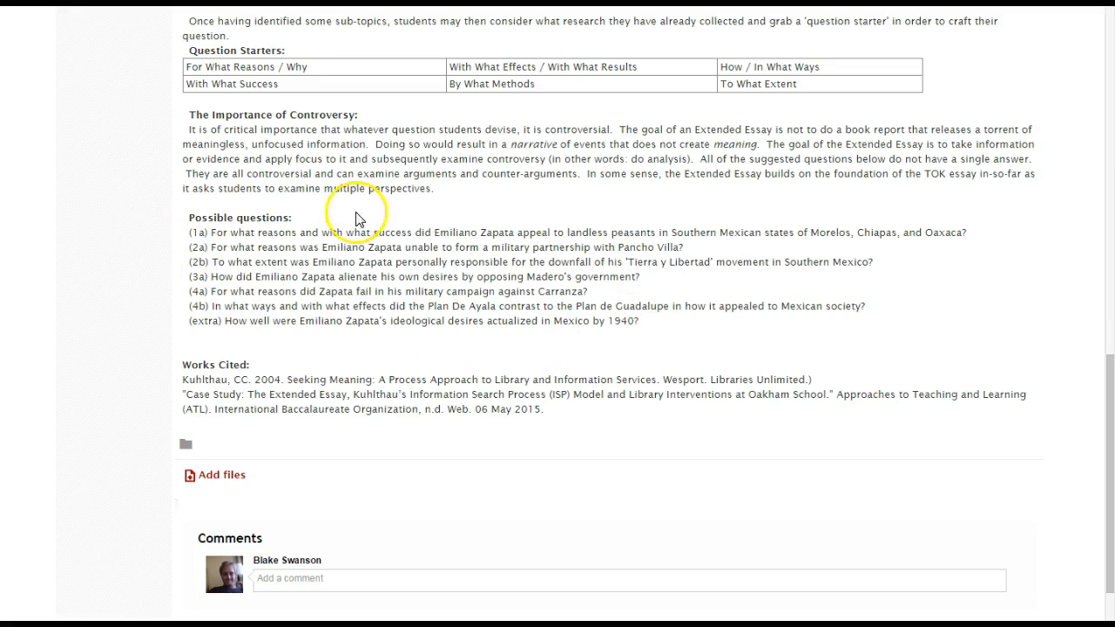
mouse_move(225, 233)
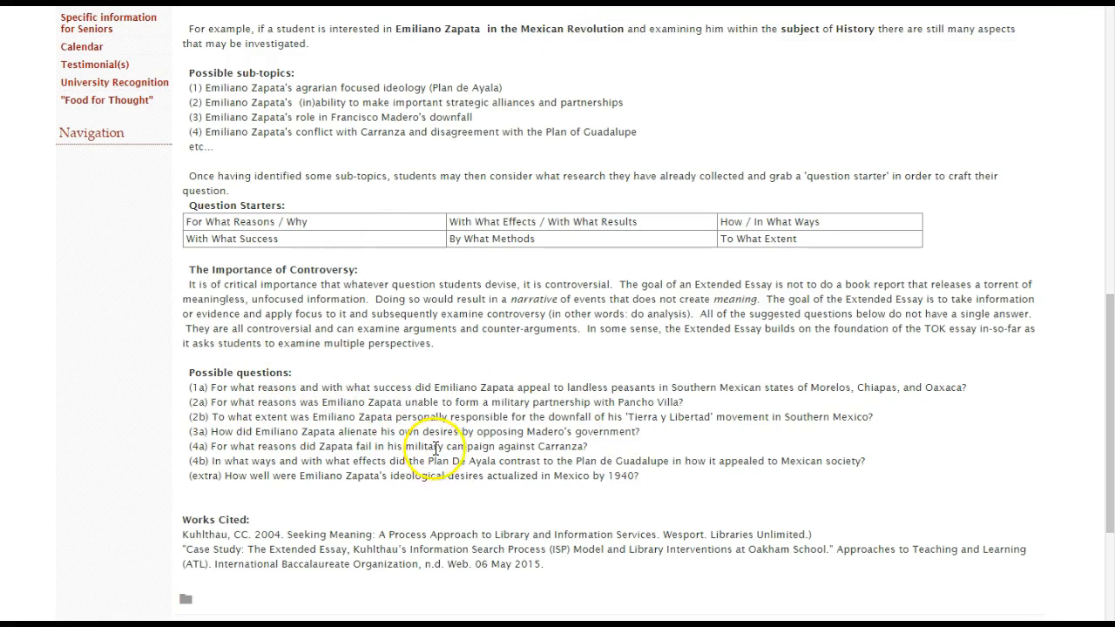
scroll(down, 3)
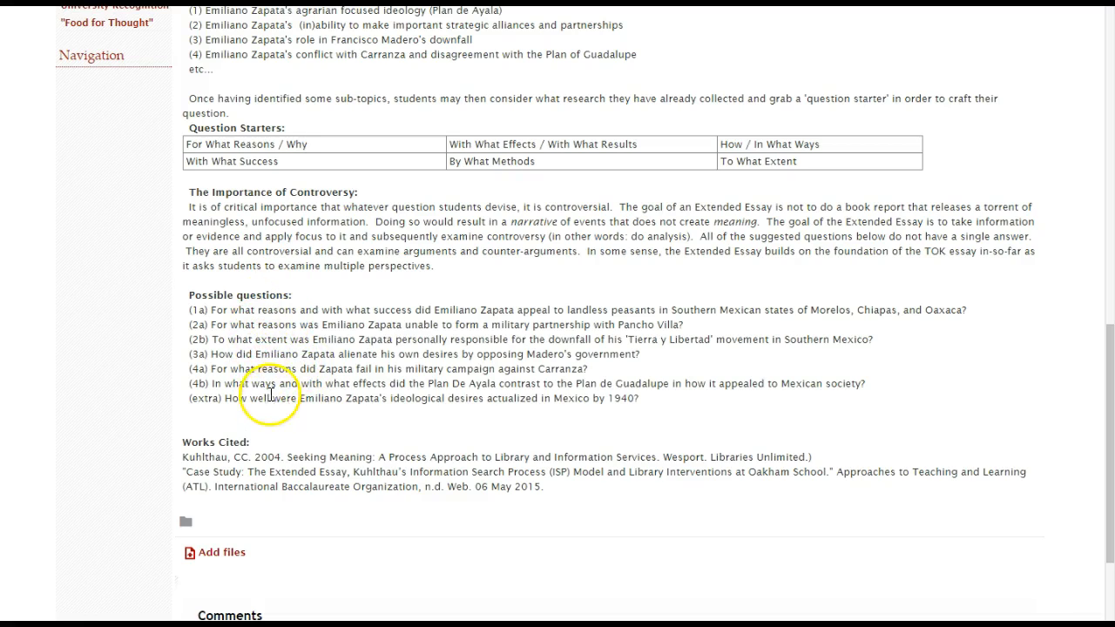
mouse_move(289, 420)
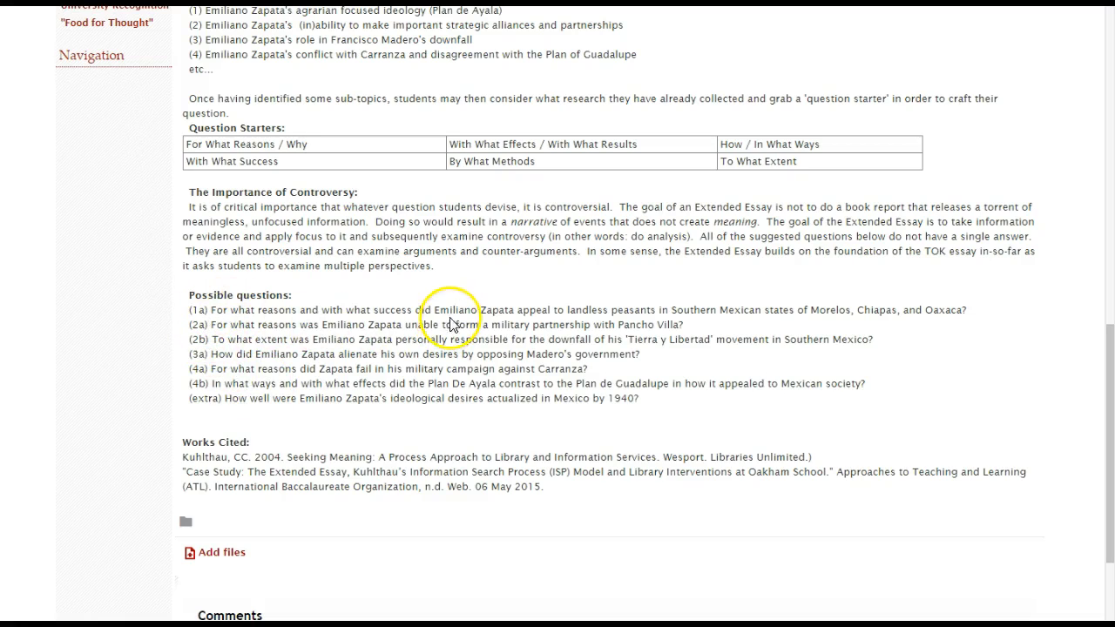
mouse_move(600, 317)
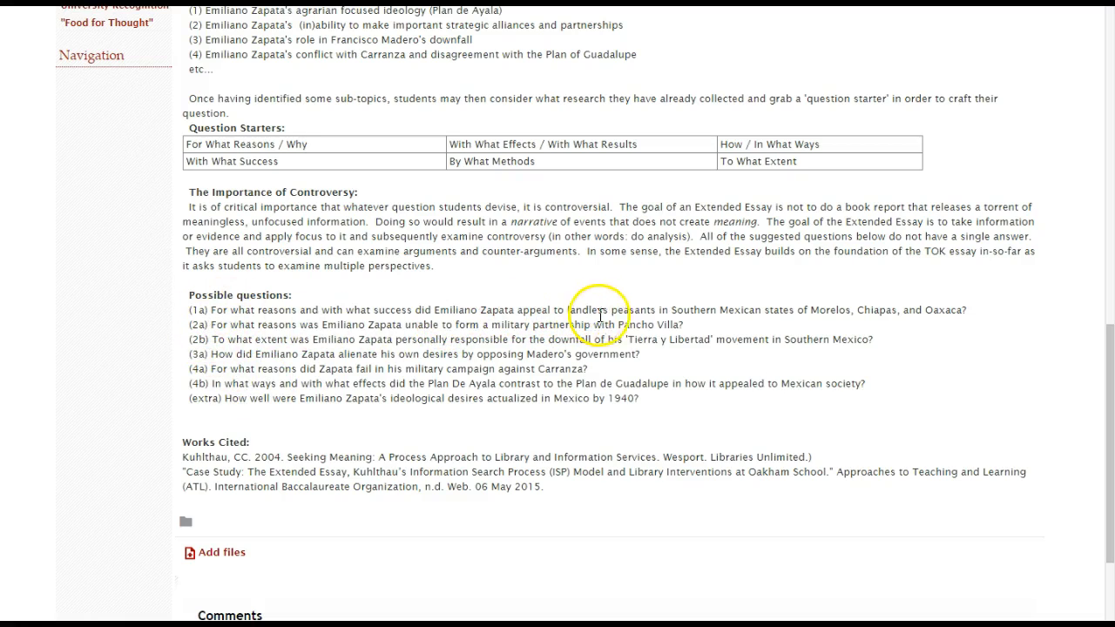
mouse_move(749, 310)
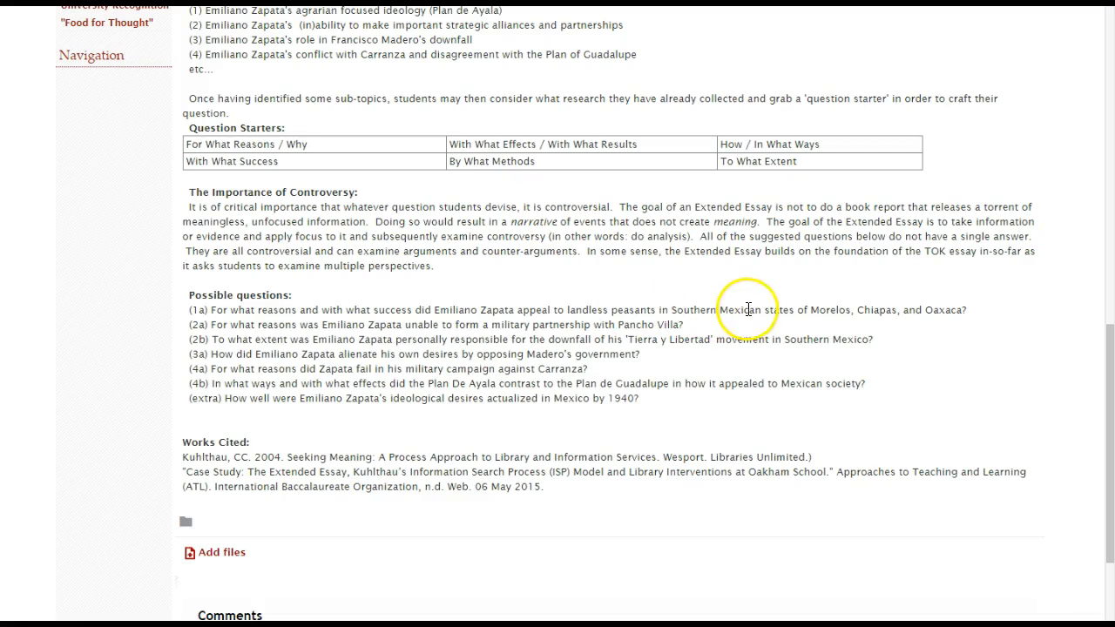
mouse_move(946, 317)
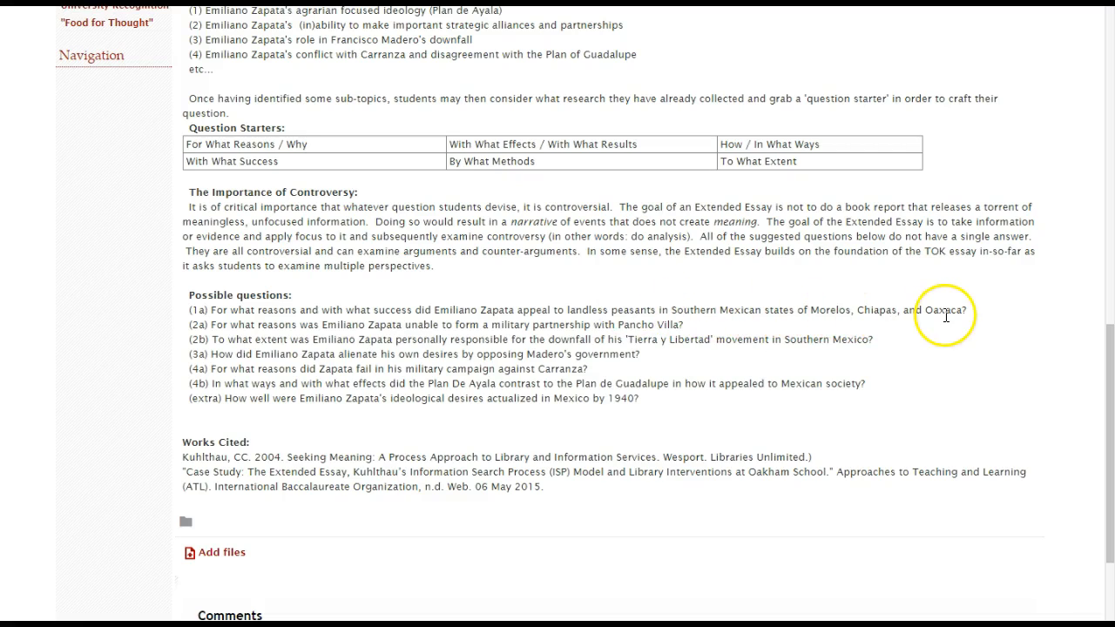
mouse_move(794, 315)
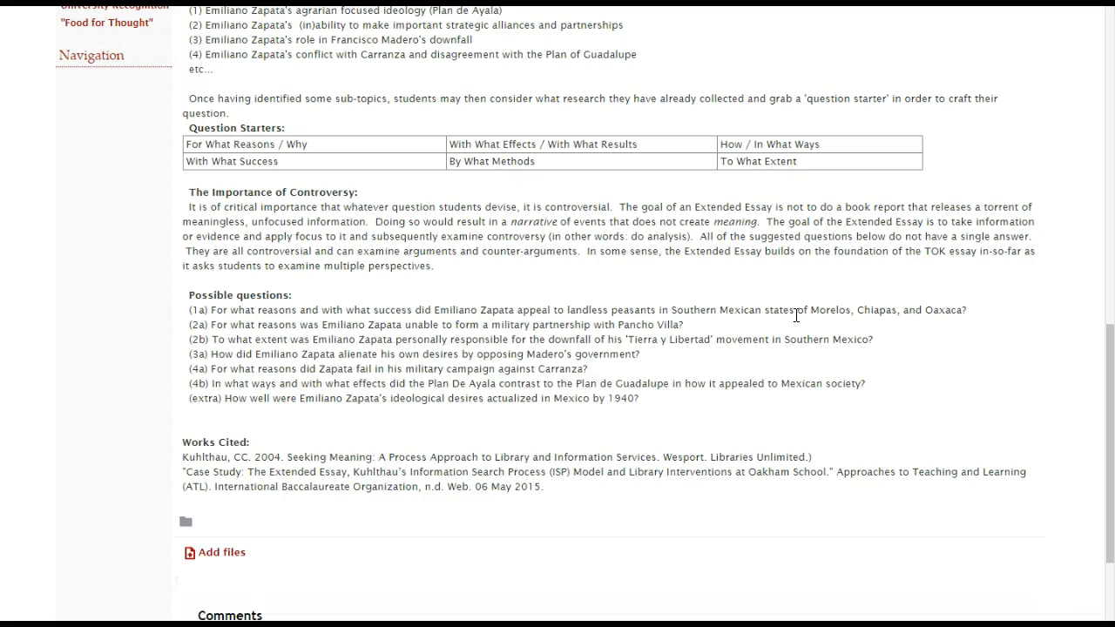
drag(811, 310, 967, 310)
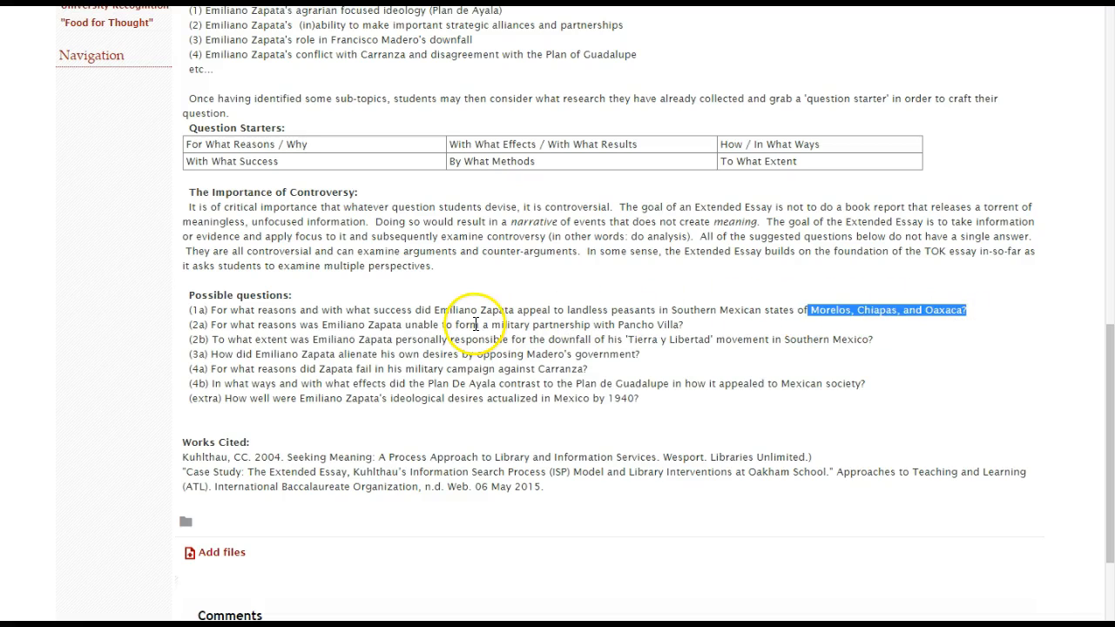
mouse_move(195, 310)
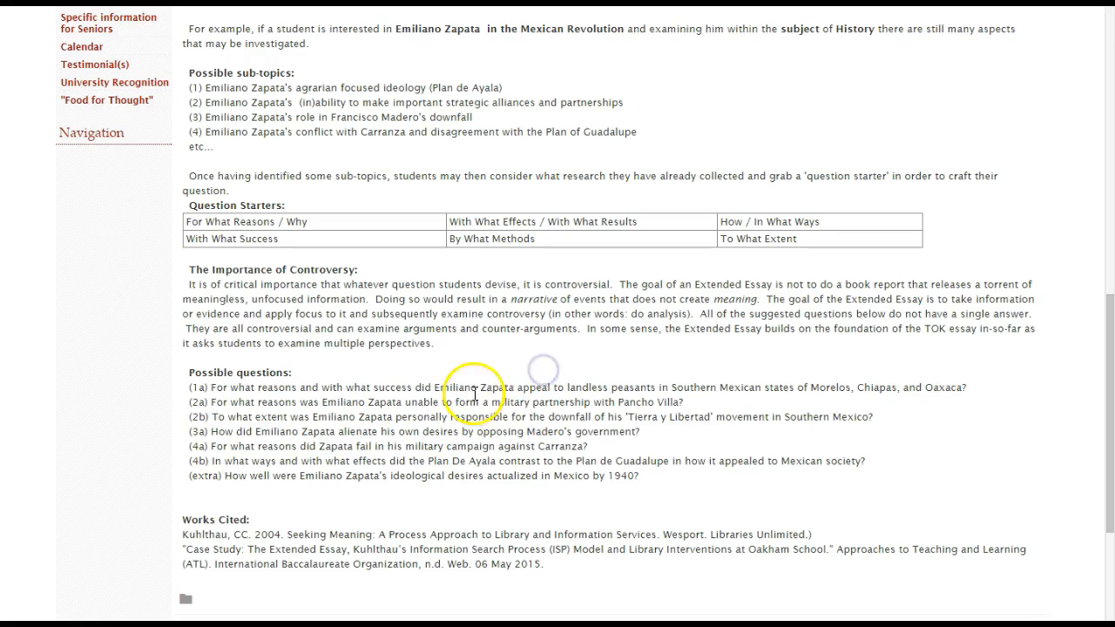
mouse_move(836, 387)
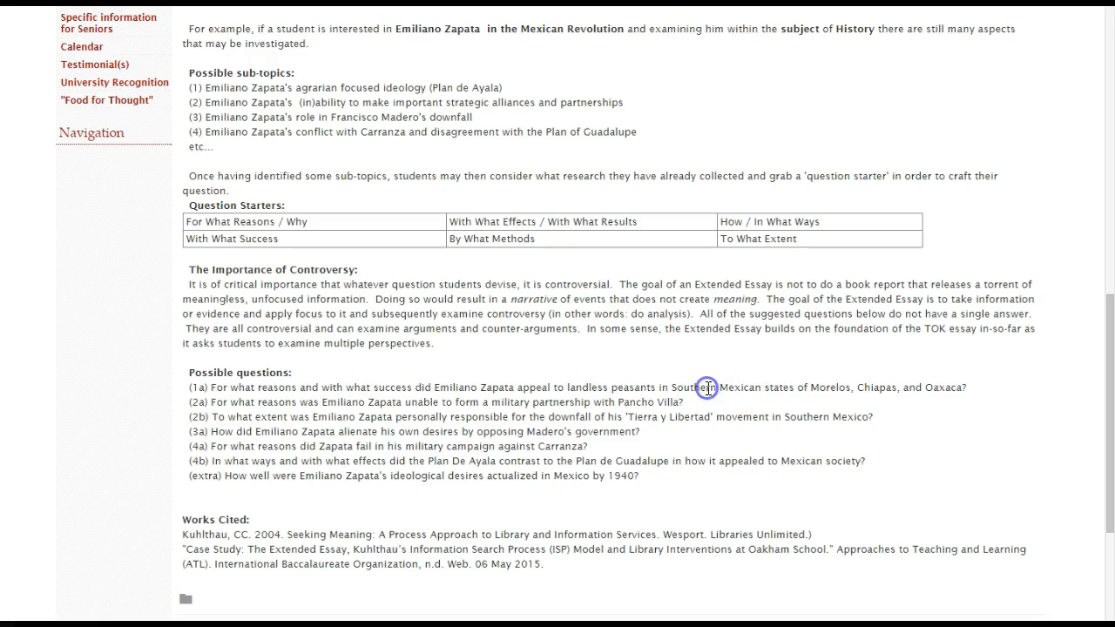
scroll(down, 3)
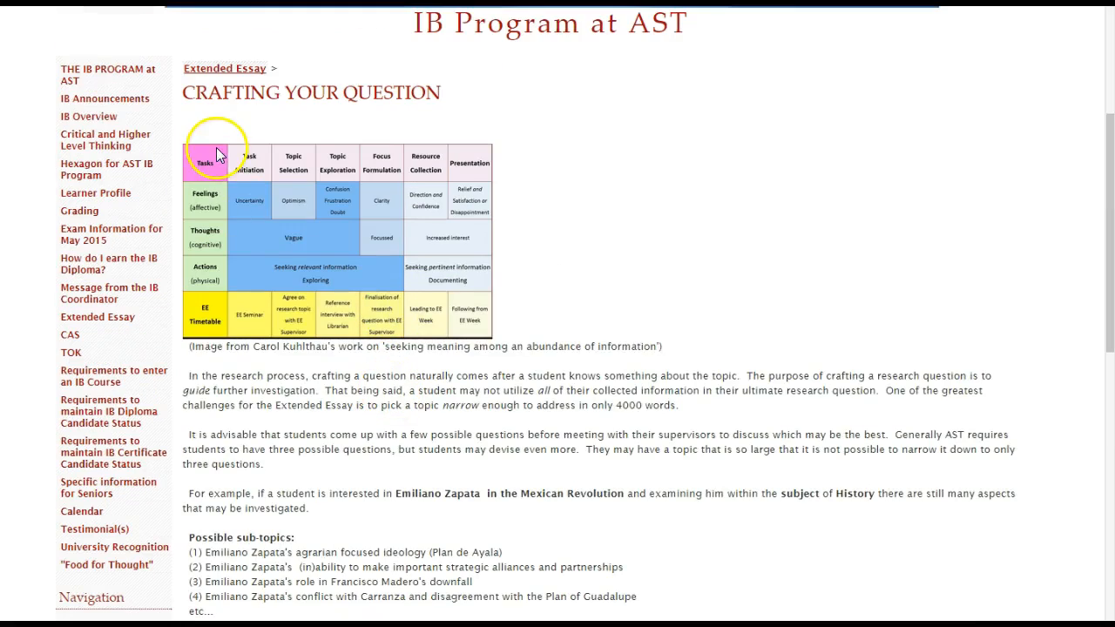
mouse_move(510, 361)
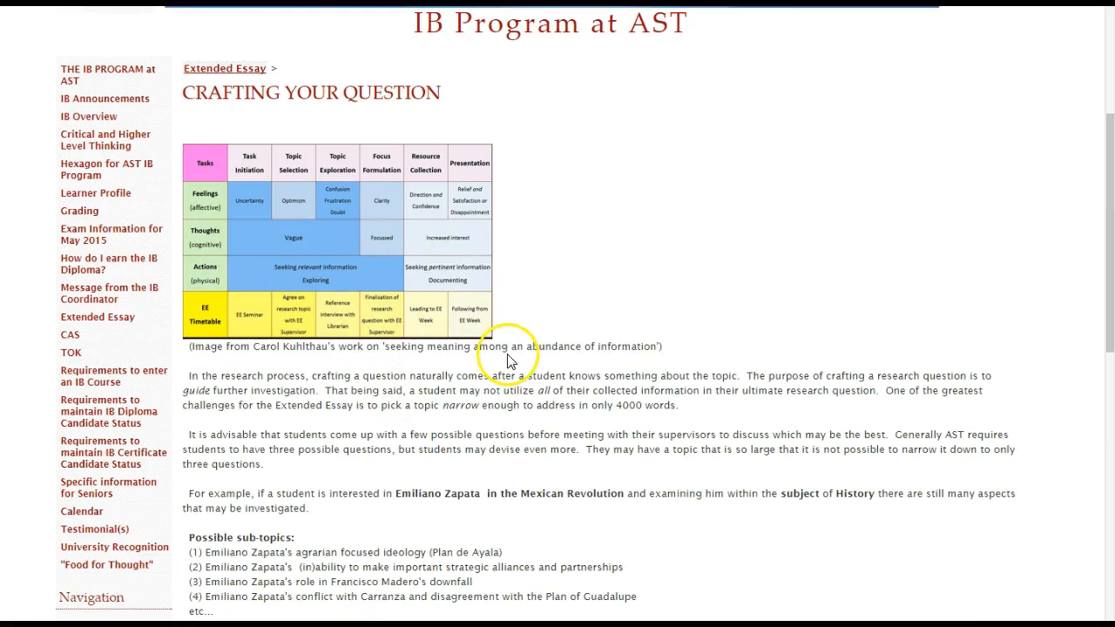
mouse_move(509, 340)
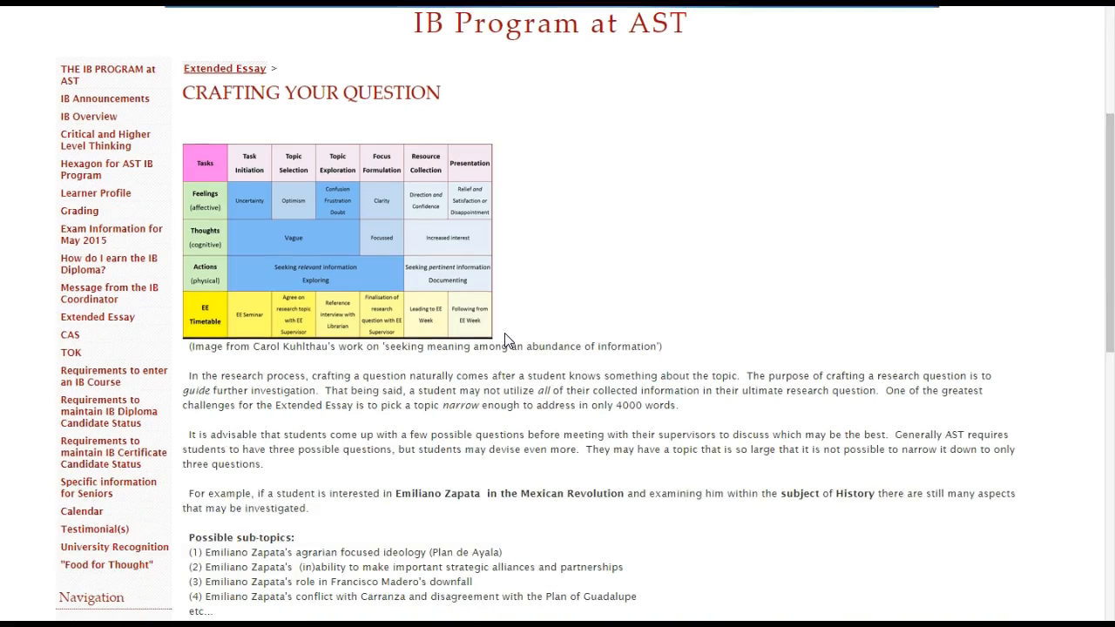
scroll(down, 3)
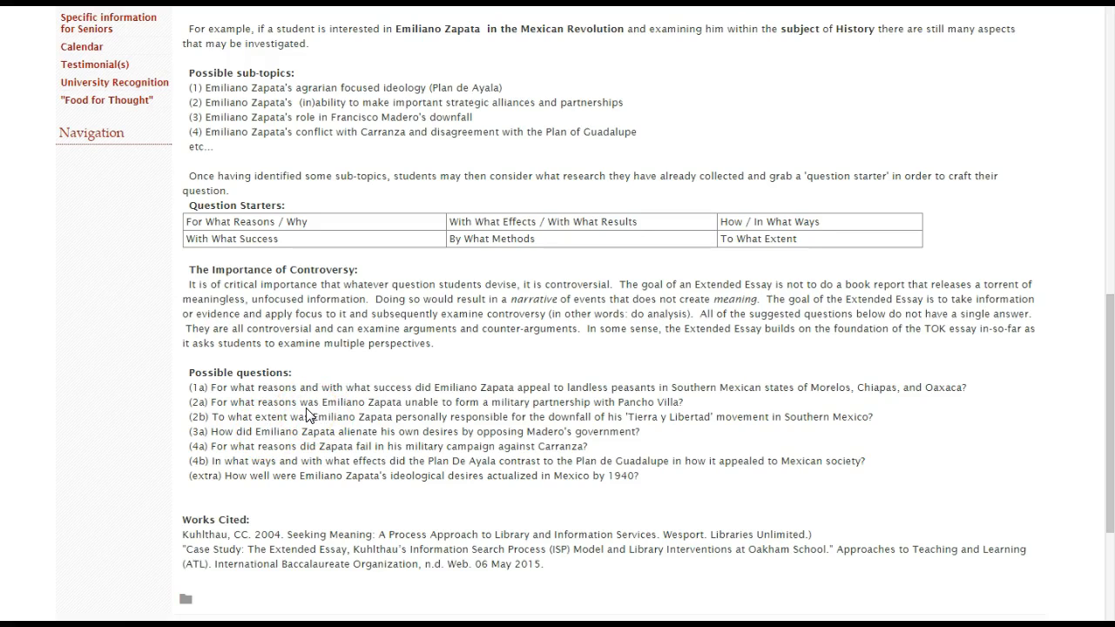
mouse_move(317, 477)
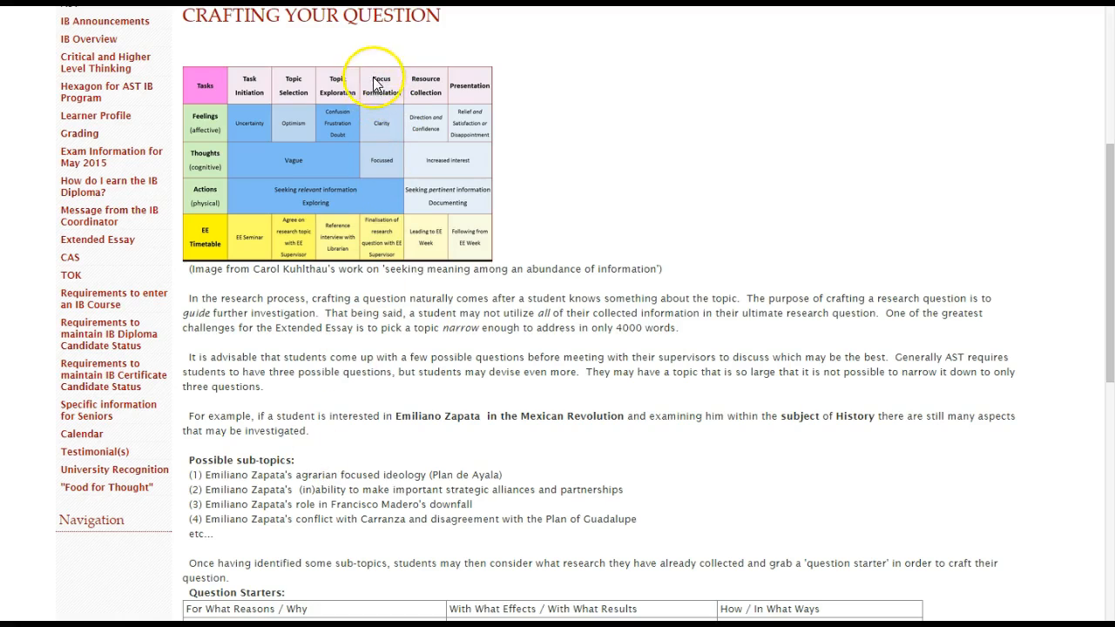
mouse_move(404, 127)
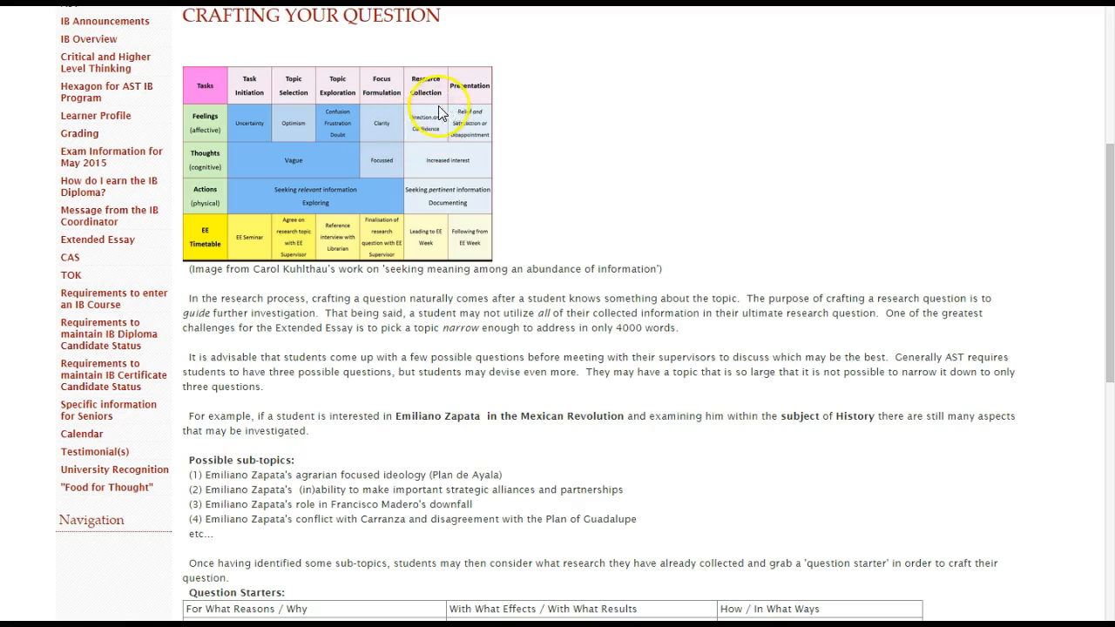
scroll(down, 3)
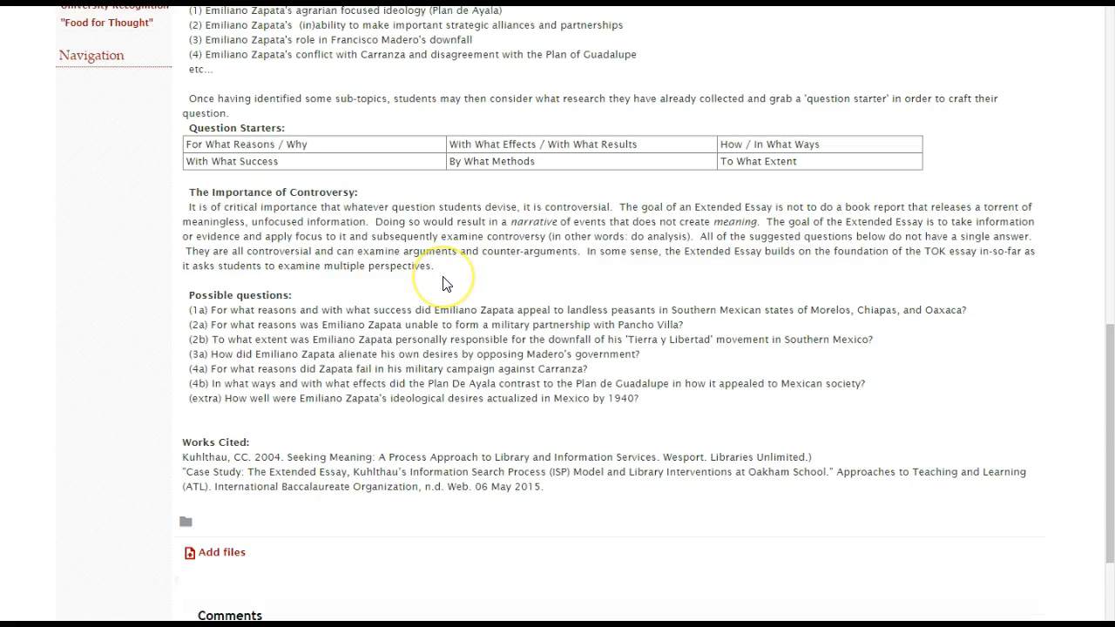
scroll(up, 3)
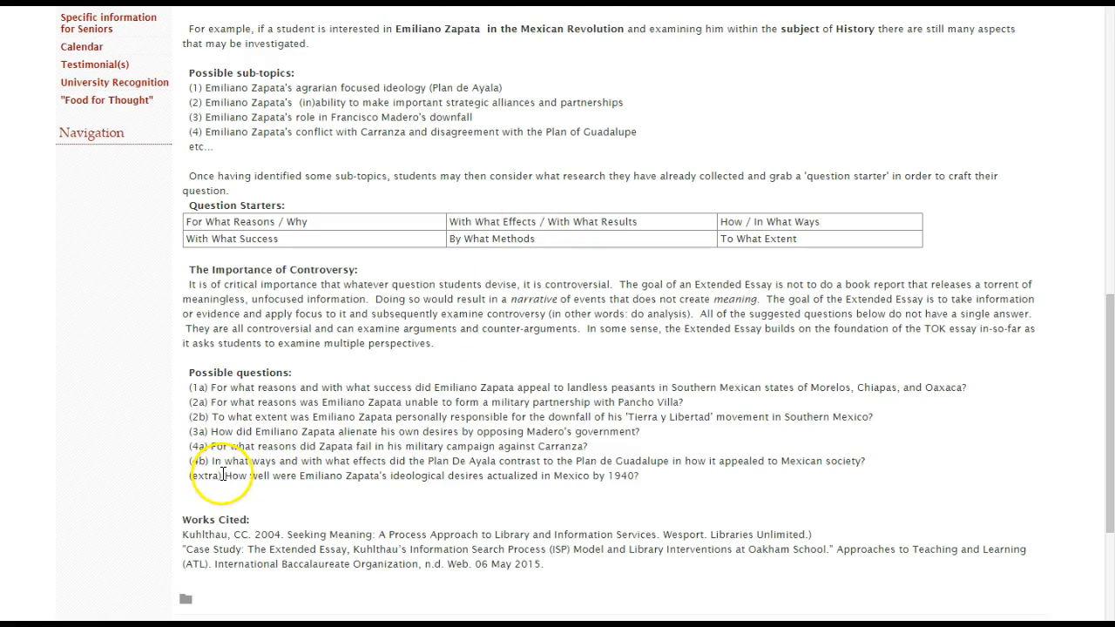
drag(223, 475, 561, 475)
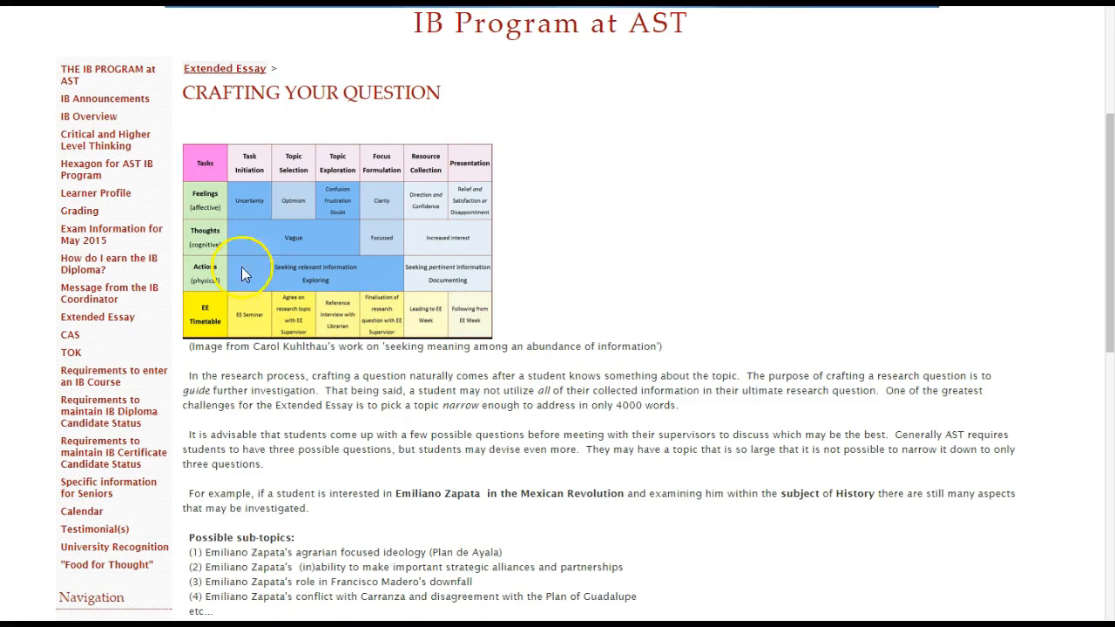
mouse_move(441, 268)
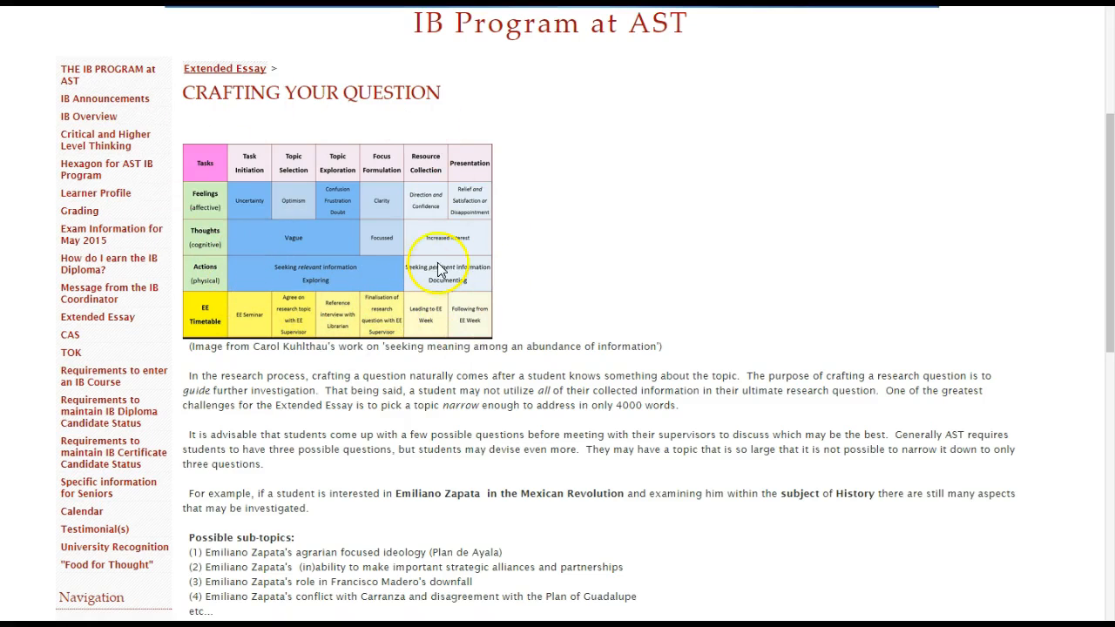